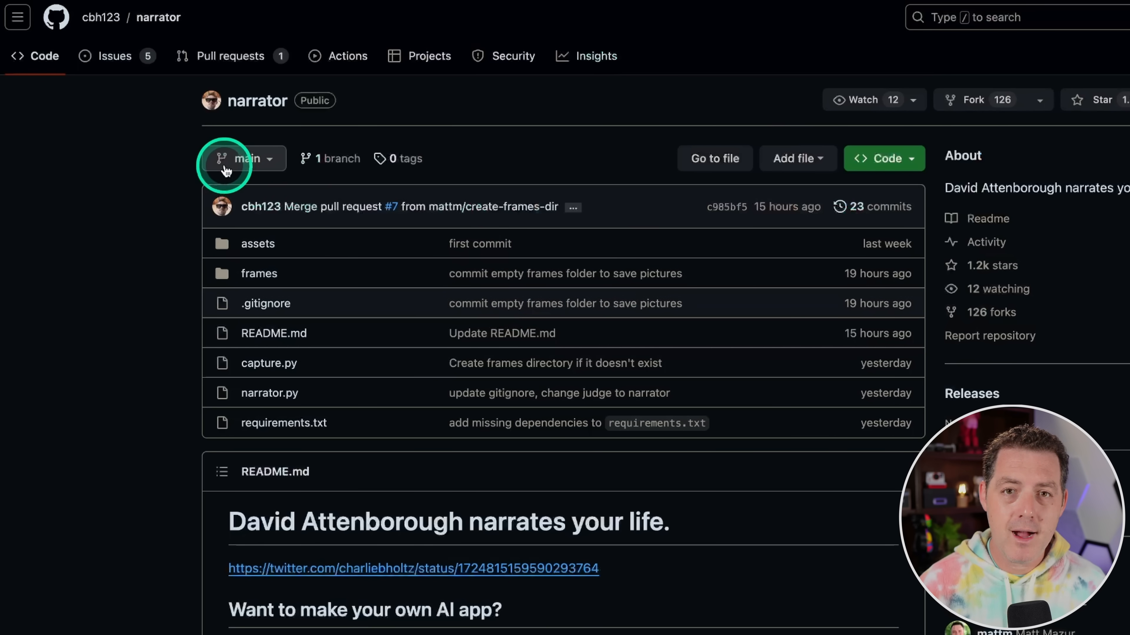
mouse_move(199, 76)
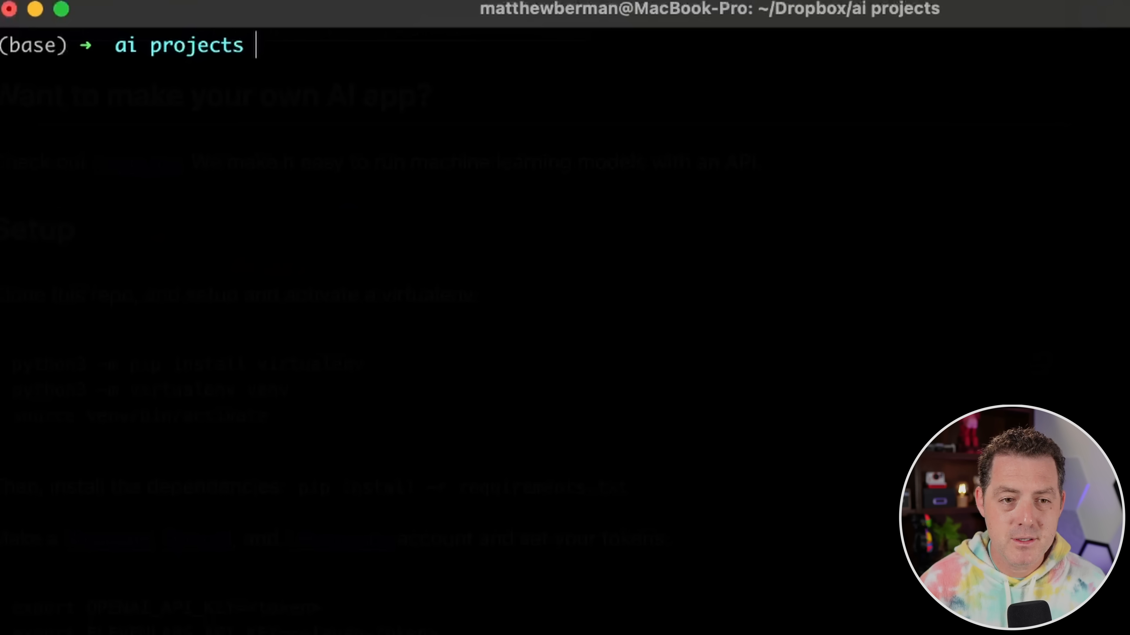
Clone cbh123/narrator.git, then create and activate the narrator conda environment on Python 3.11
type("git clone https://github.com/cbh123/narrator.git")
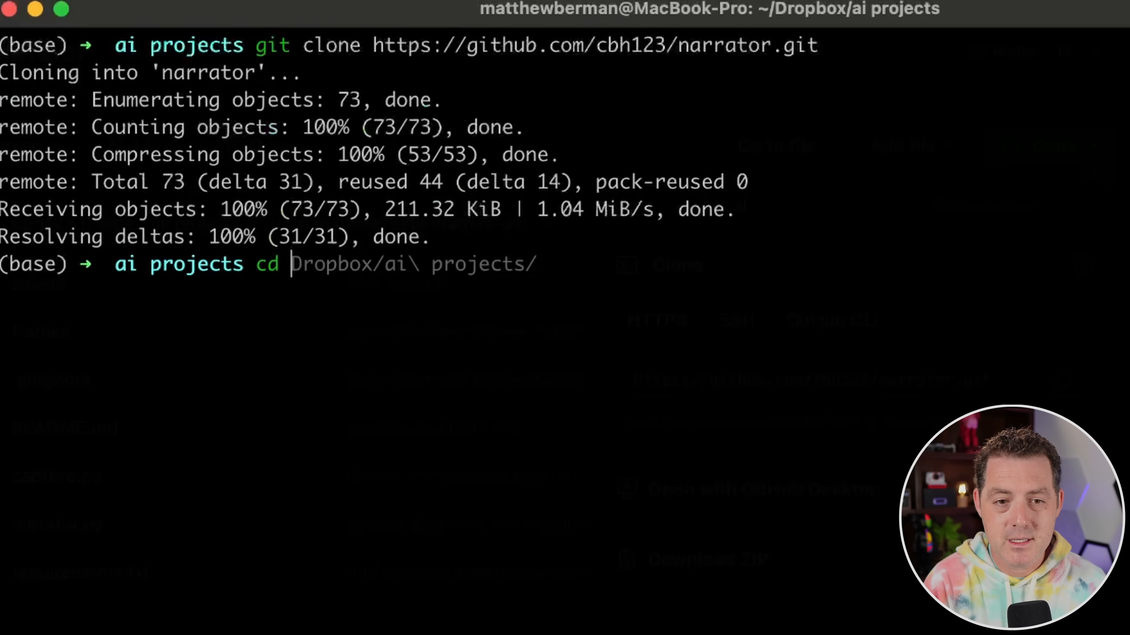
key("Return")
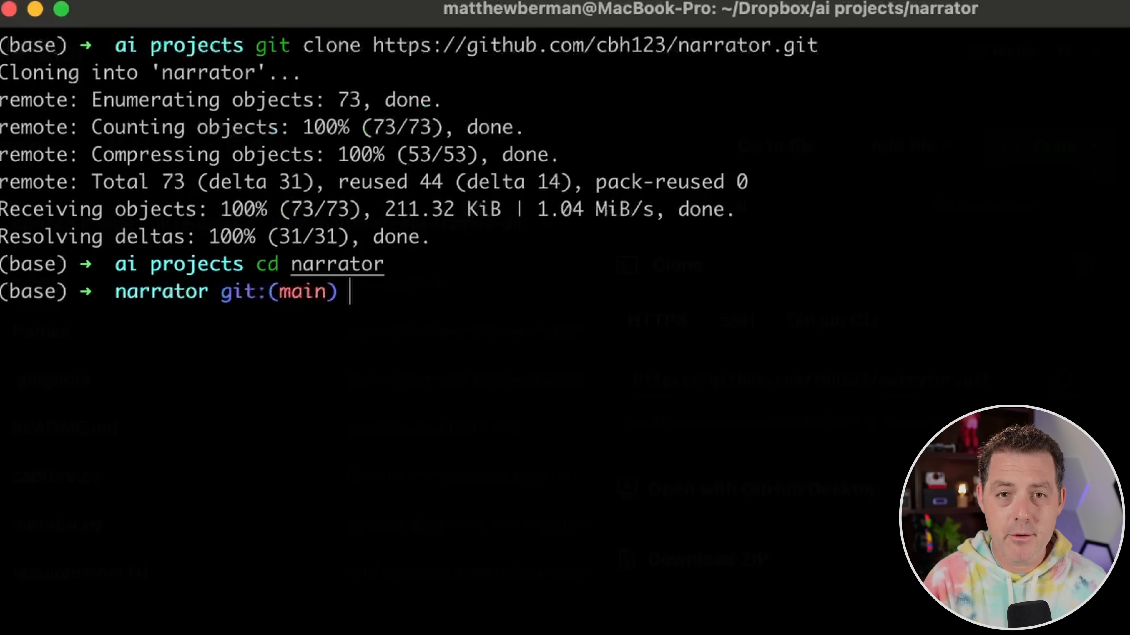
type("conda create -n narrator python=3.11")
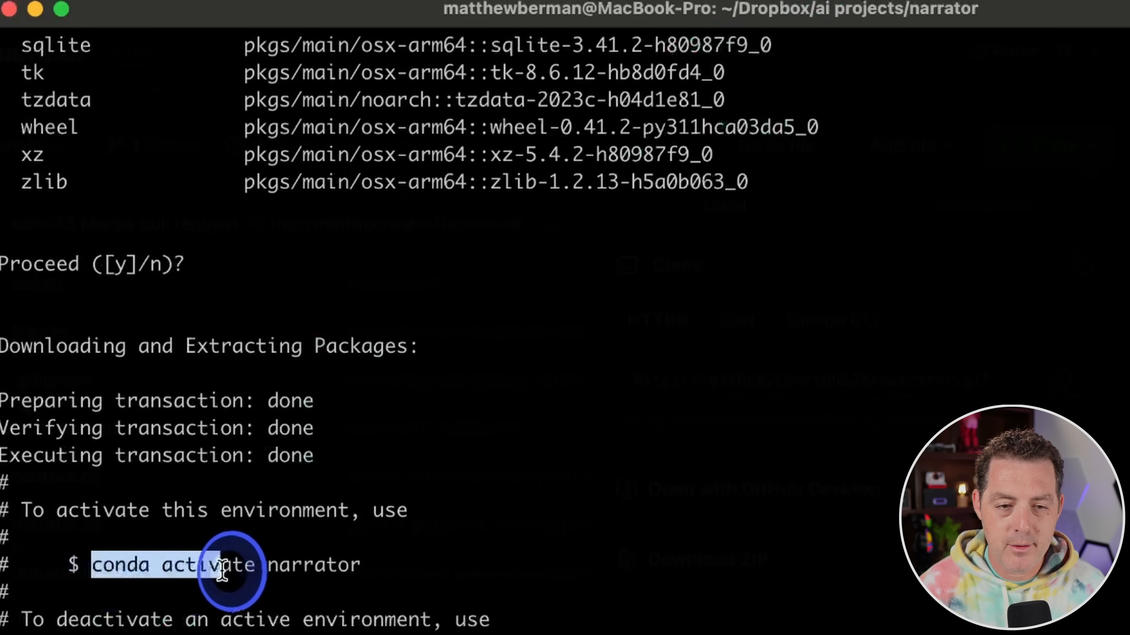
scroll("down", 3)
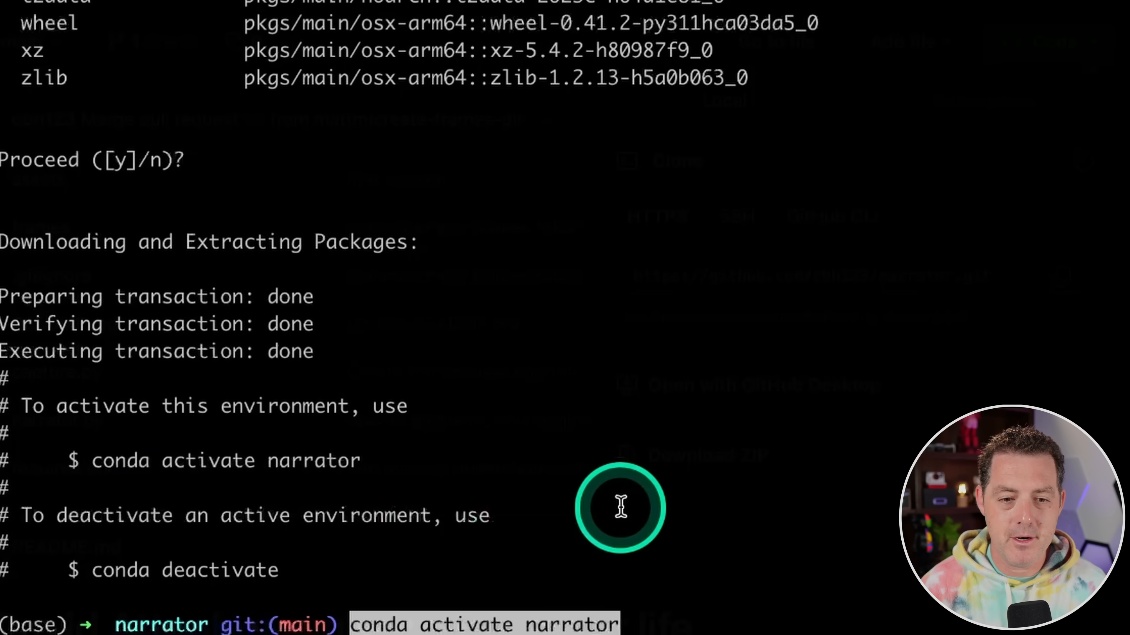
key("Return")
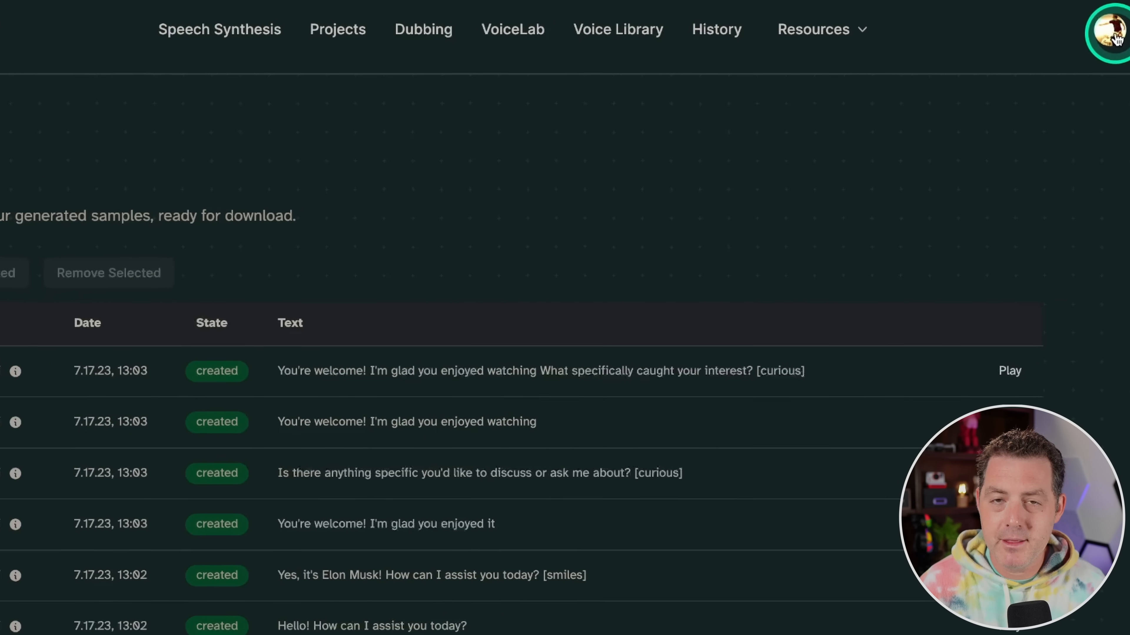
Open the signed-in account menu from the avatar and go to Profile
left_click(1111, 29)
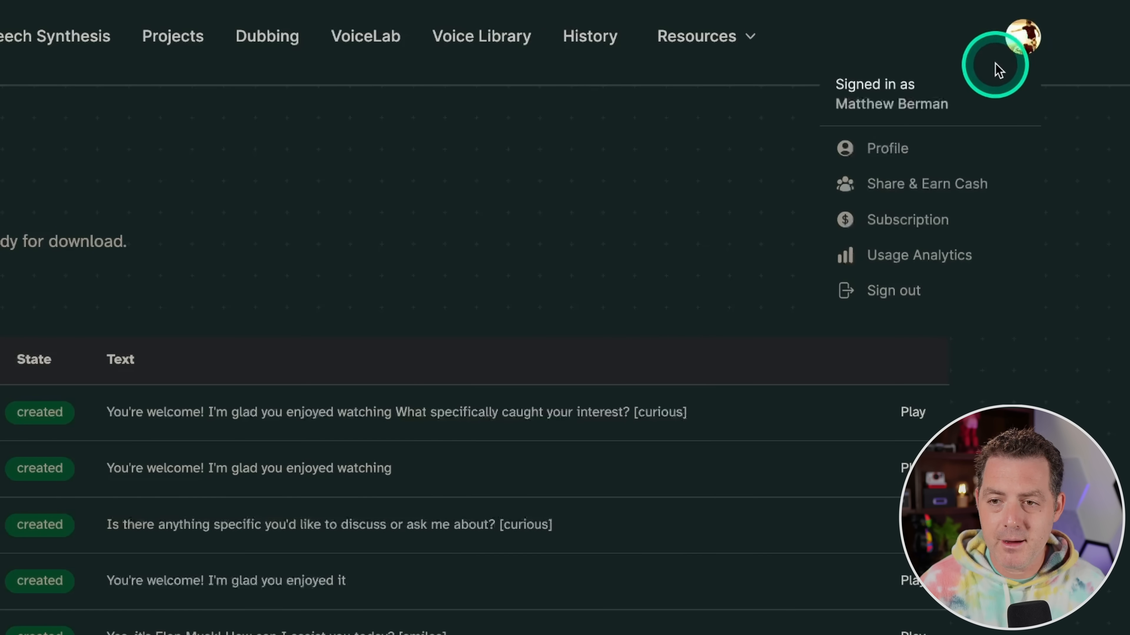
left_click(886, 149)
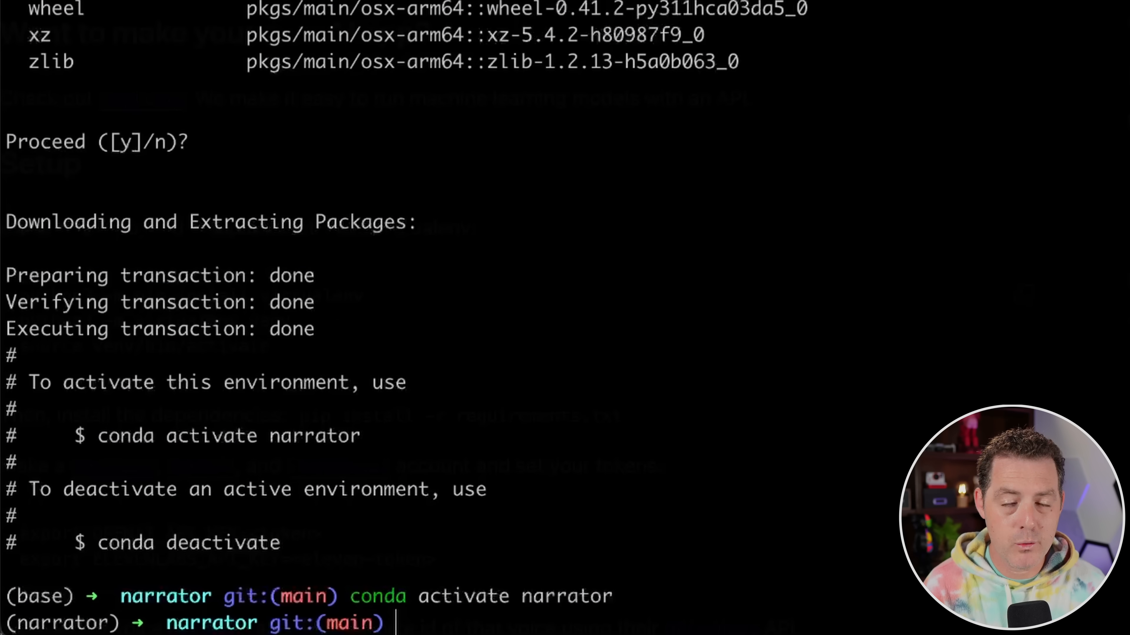
Run which python to confirm the interpreter used by the narrator environment
type("which python")
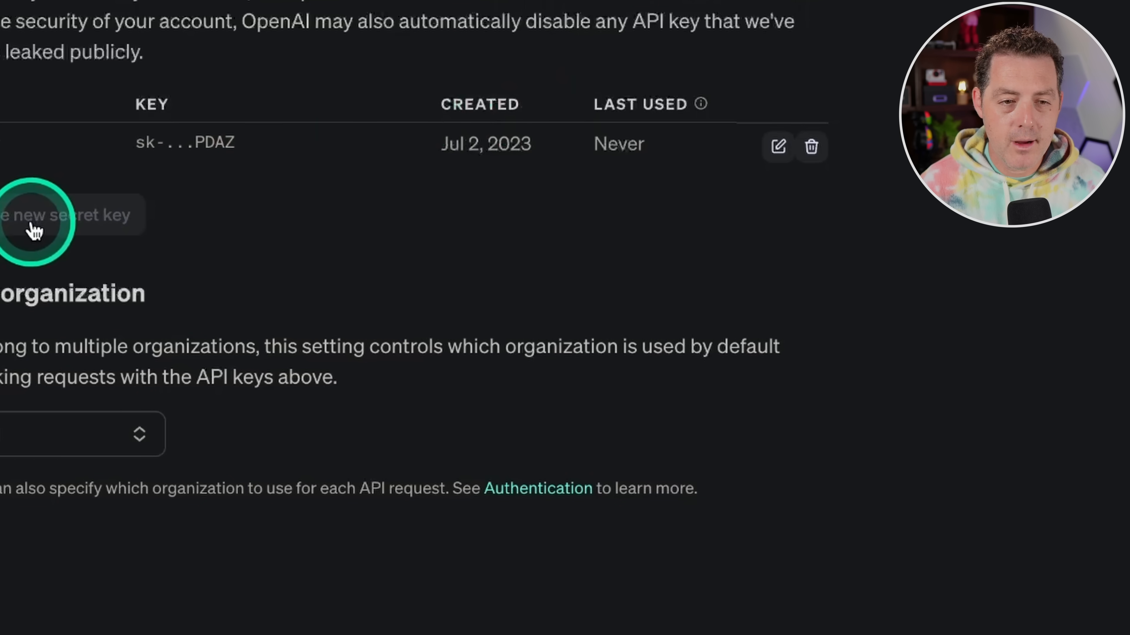
Create a new secret key named narrator_yt and select its one-time value for copying
left_click(65, 215)
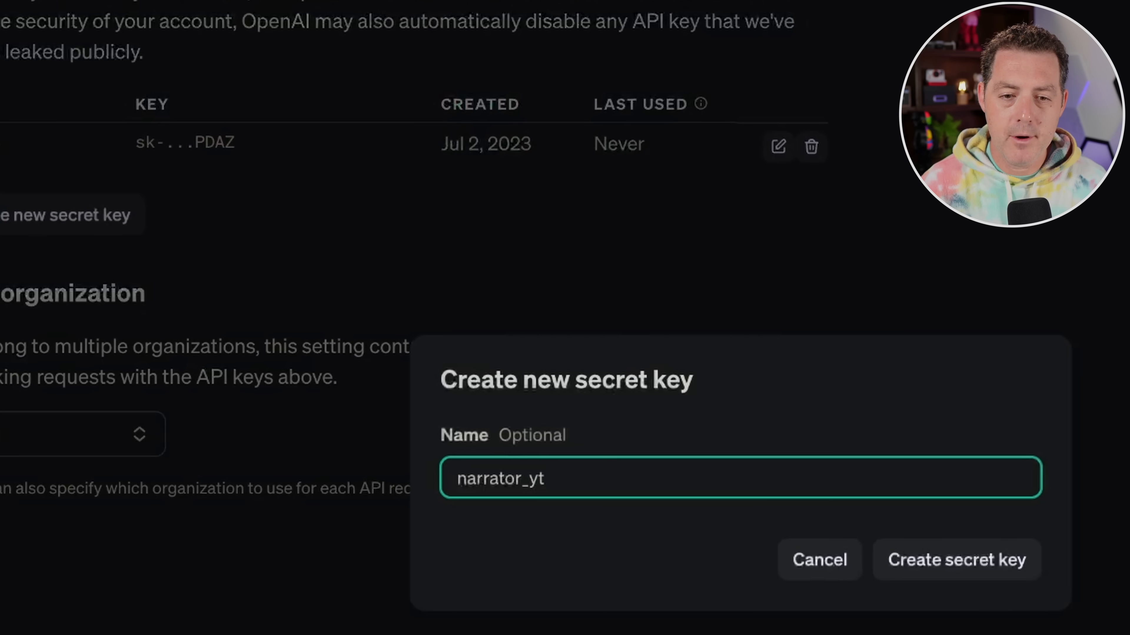
left_click(956, 560)
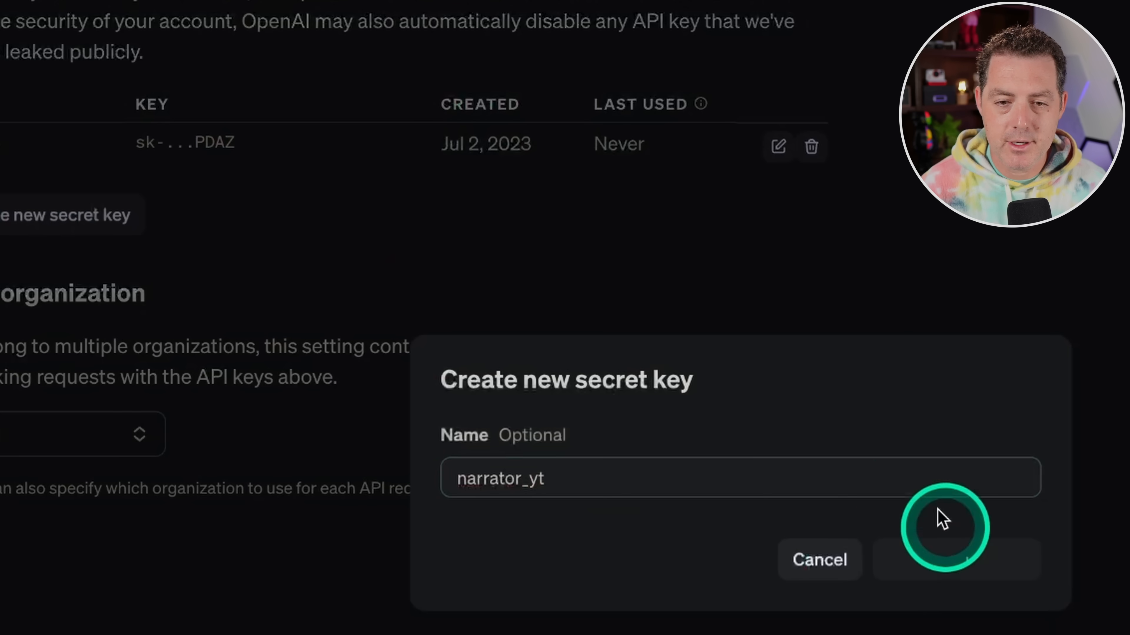
left_click(944, 529)
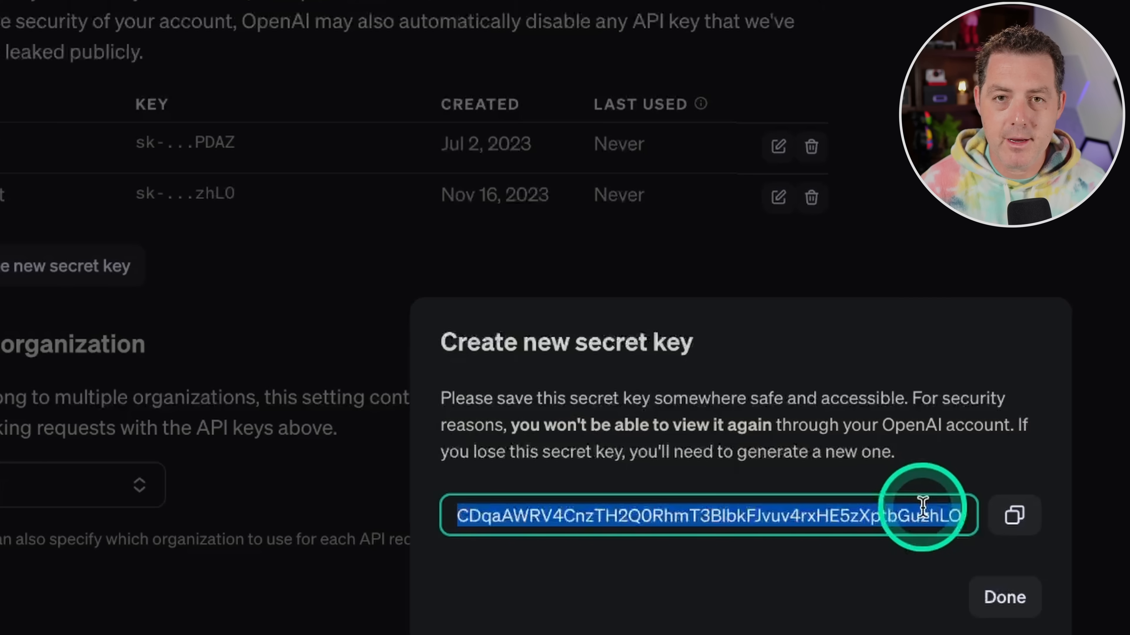
mouse_move(807, 421)
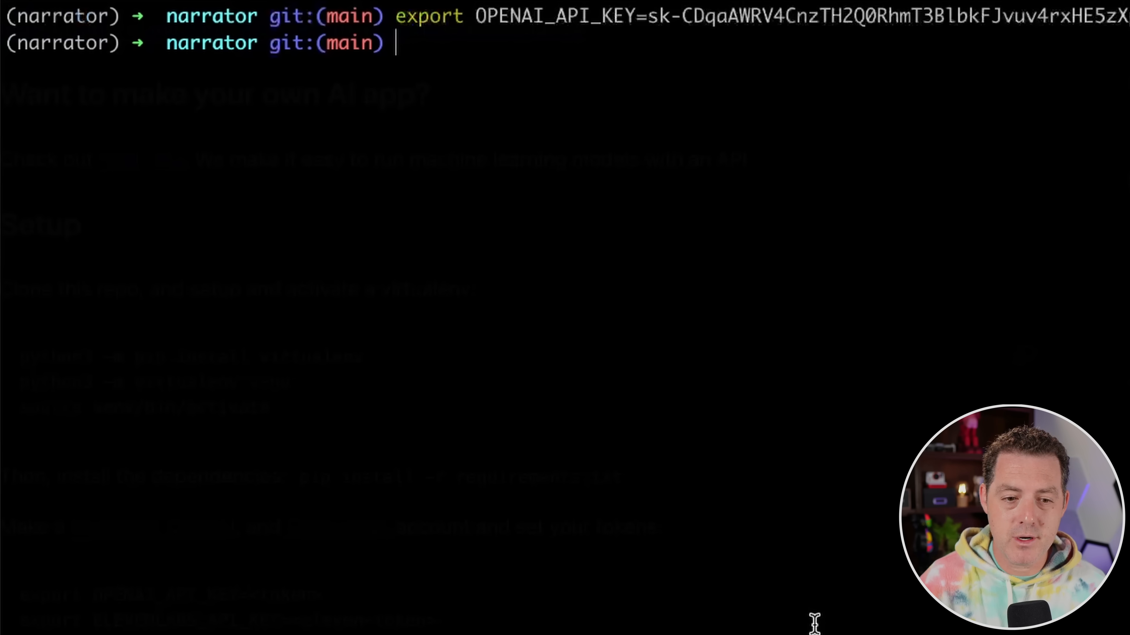
Run capture.py, grant the terminal camera access, and rerun it so webcam frames are saved
type("python capture.py")
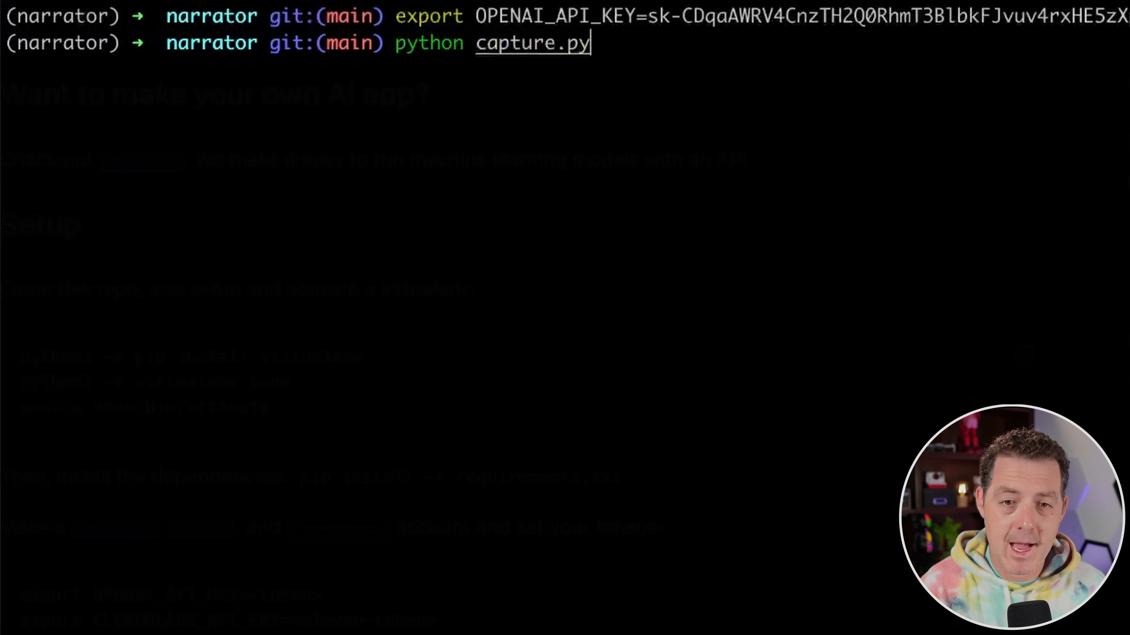
left_click(789, 556)
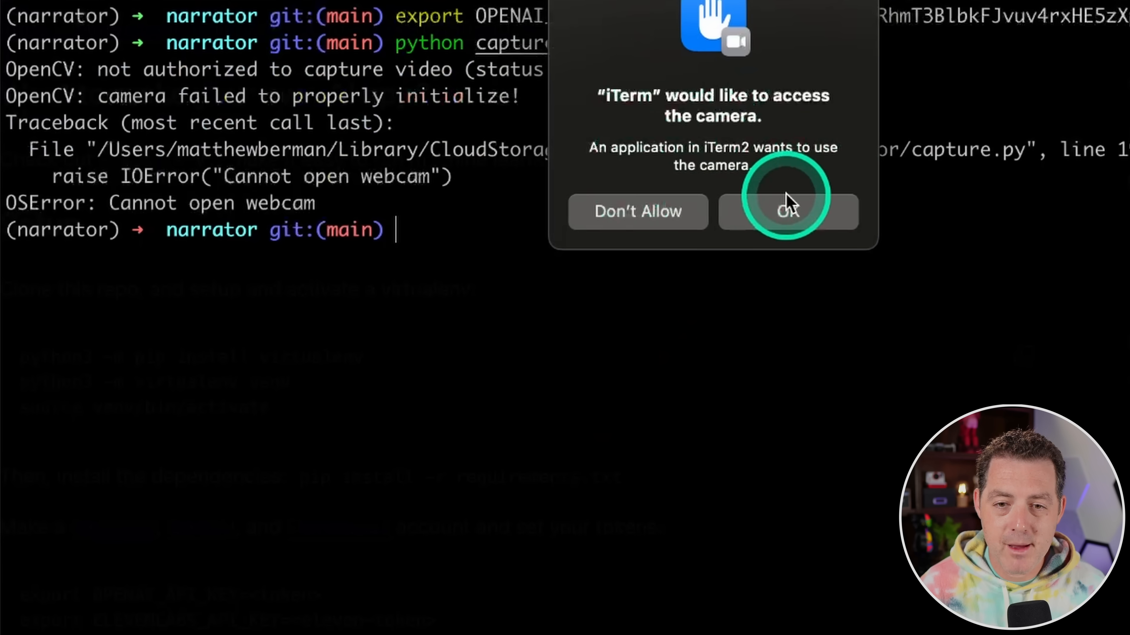
left_click(787, 211)
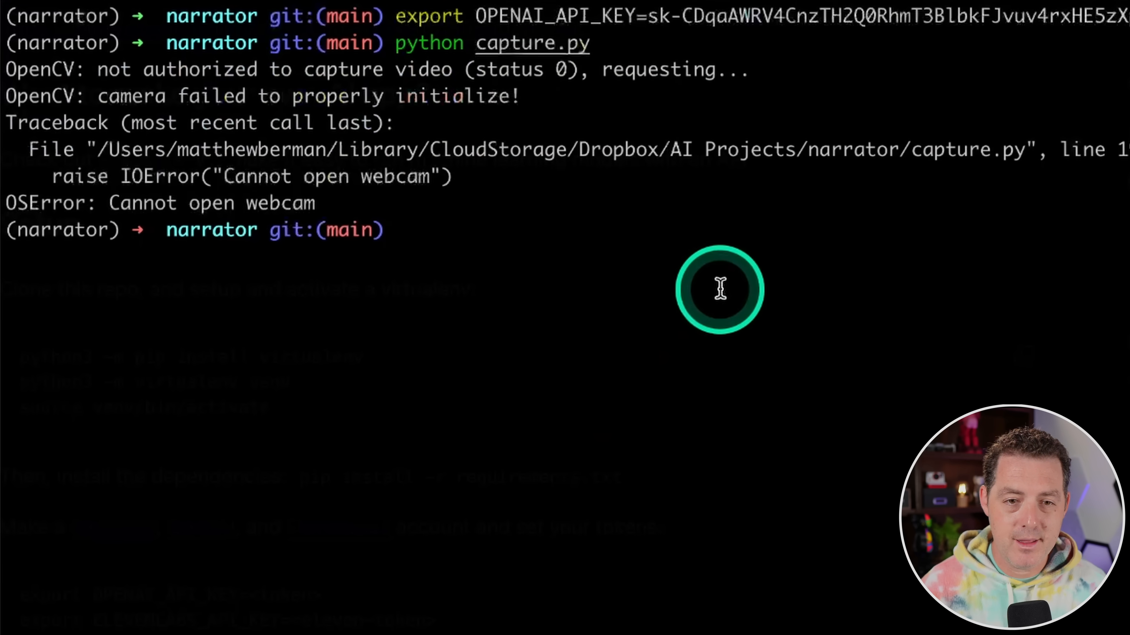
key("Return")
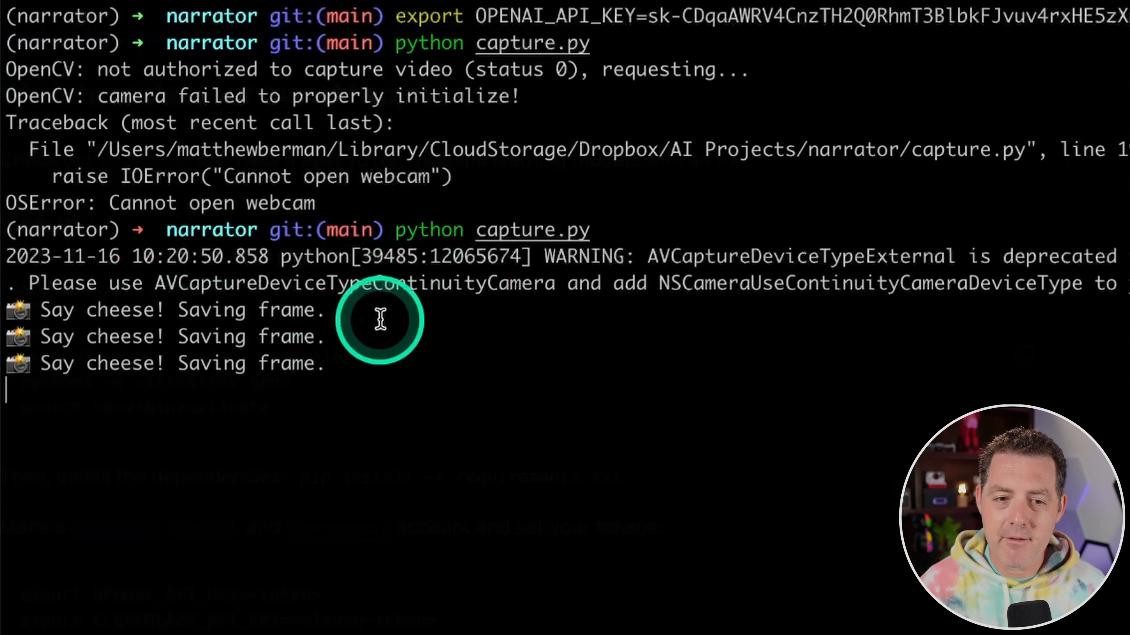
mouse_move(268, 293)
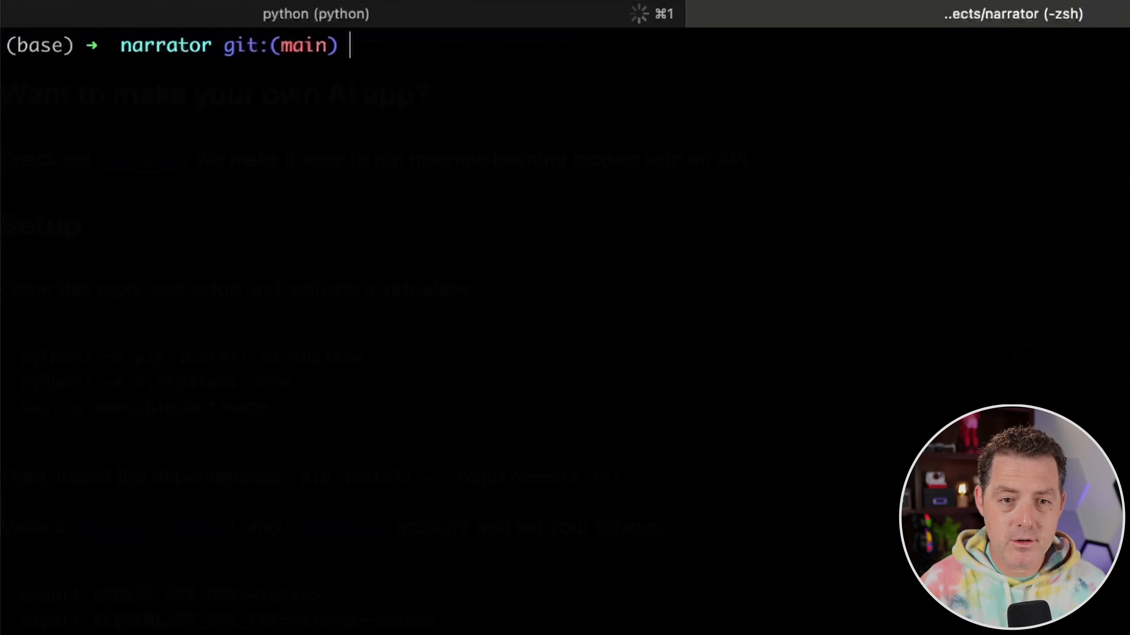
Activate the narrator environment in a new session and run narrator.py to produce the narration text
type("conda activate narrator")
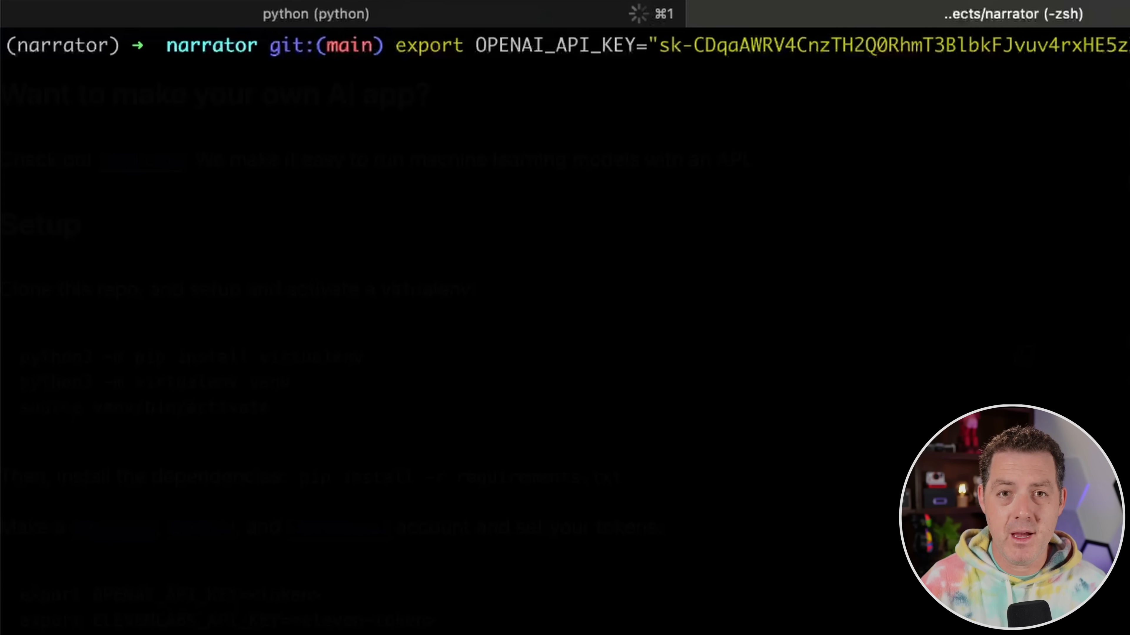
type("python narrator.py")
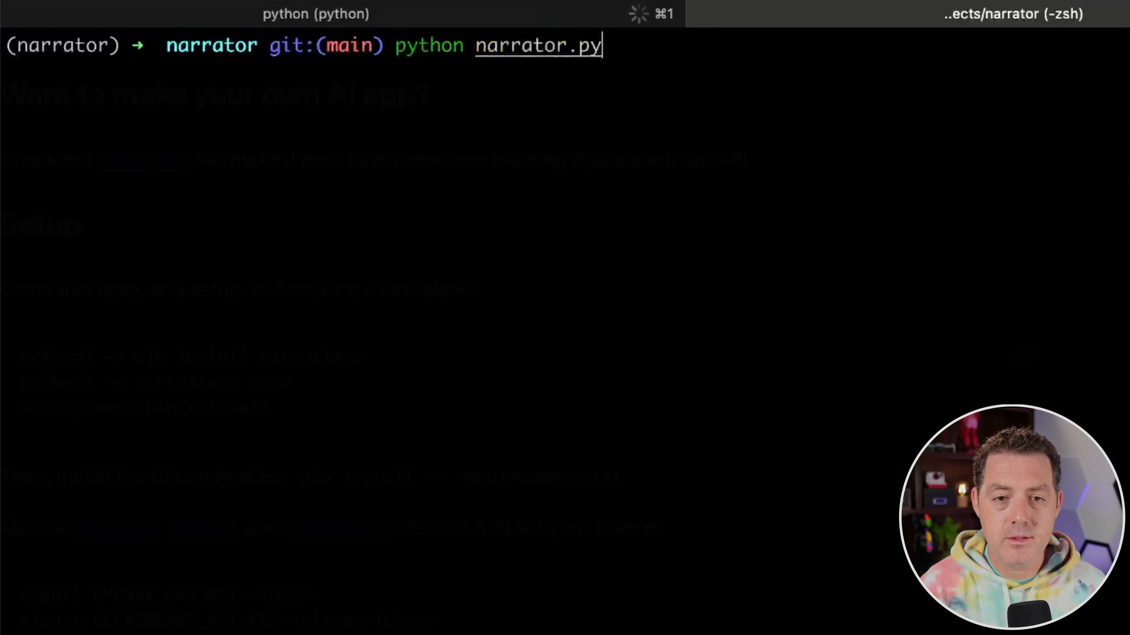
key("Return")
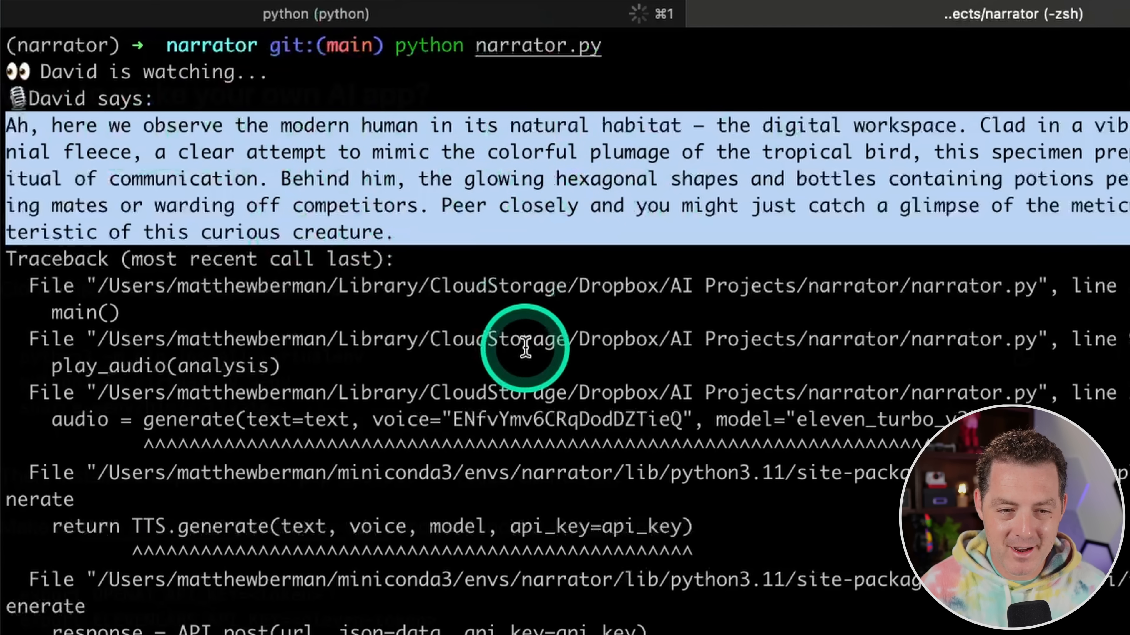
scroll("down", 3)
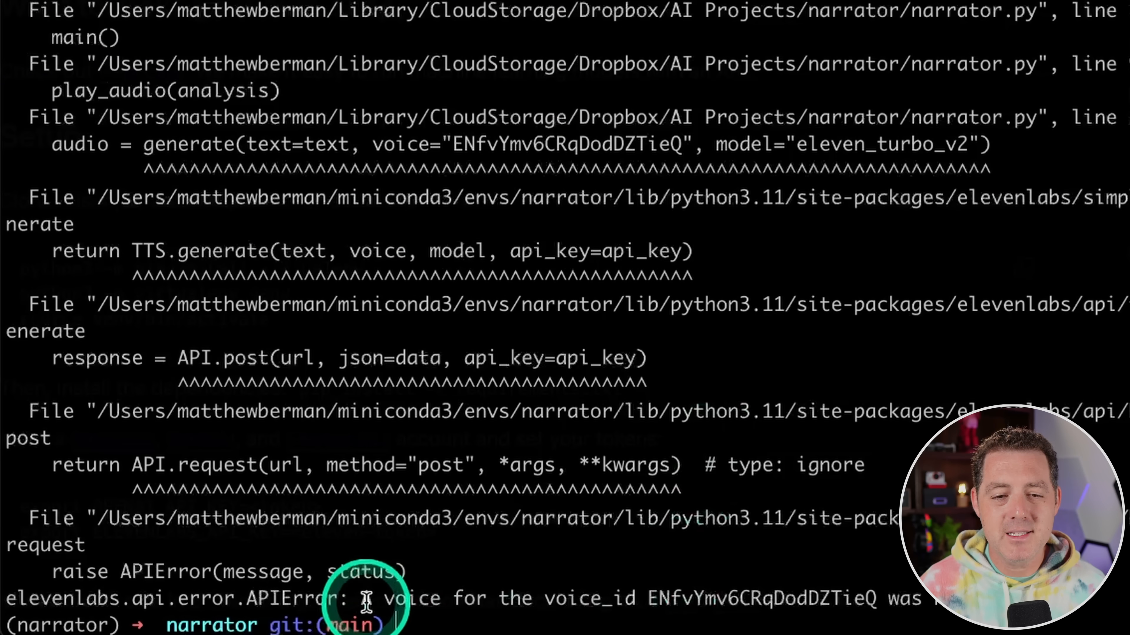
mouse_move(804, 598)
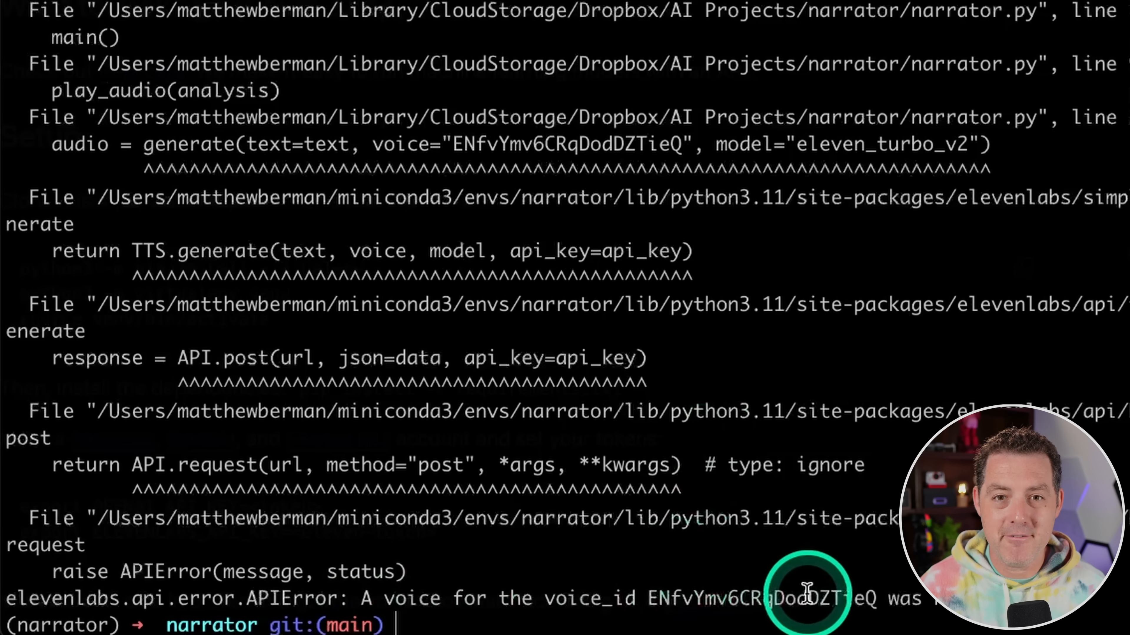
mouse_move(706, 322)
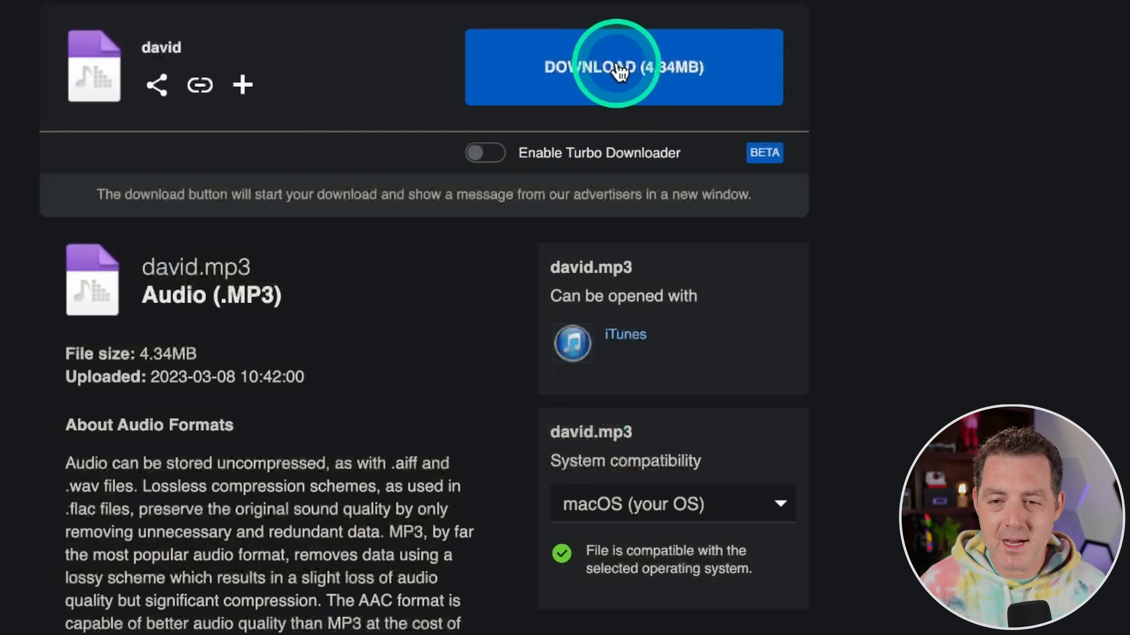
Download the david.mp3 audio sample (4.34 MB) for voice cloning
left_click(623, 66)
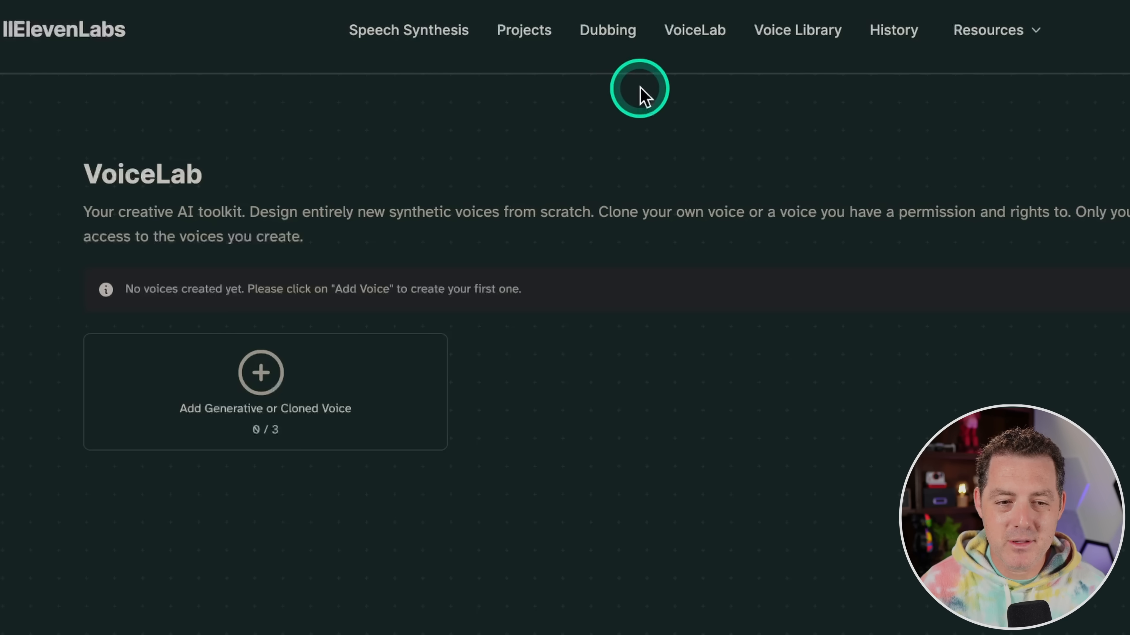
mouse_move(261, 372)
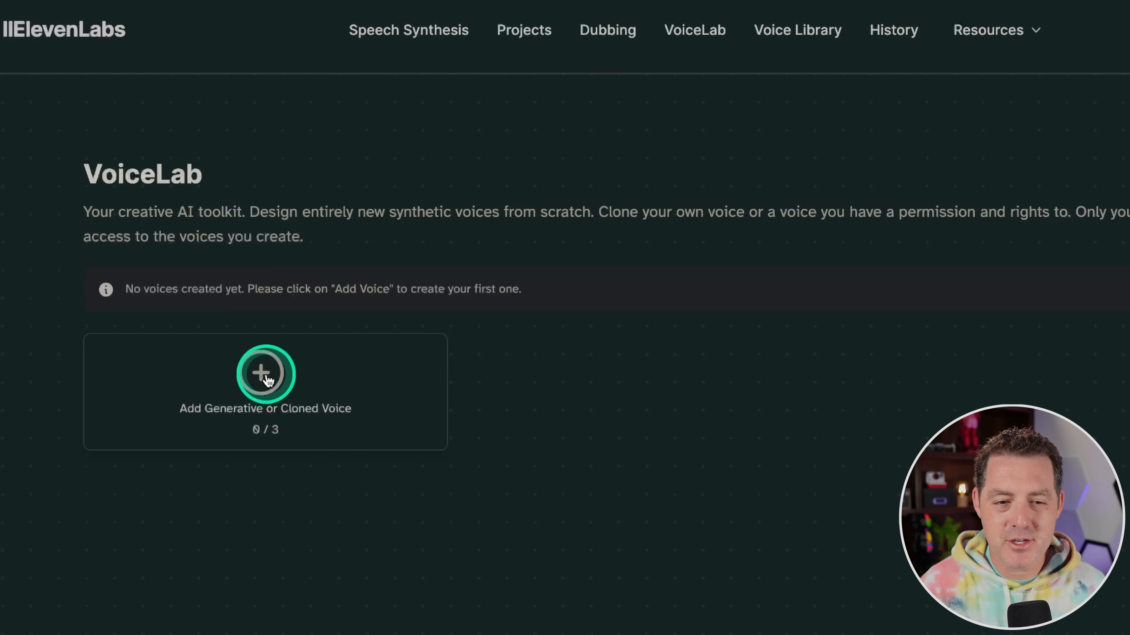
Start adding a cloned voice in VoiceLab and follow Subscribe? to the pricing plans
left_click(266, 375)
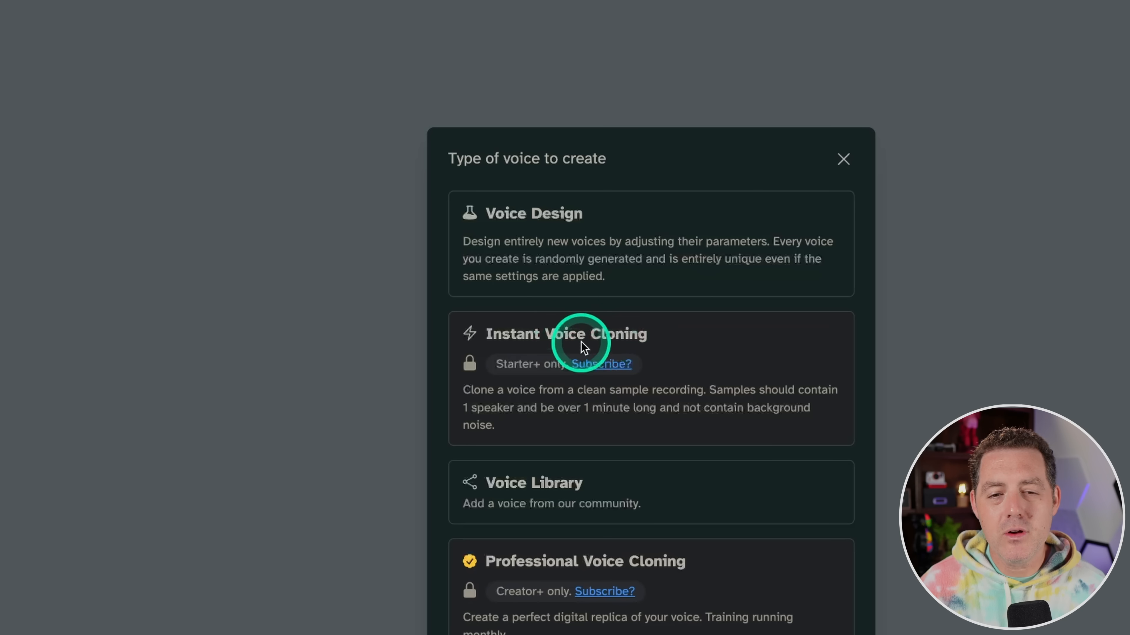
mouse_move(600, 367)
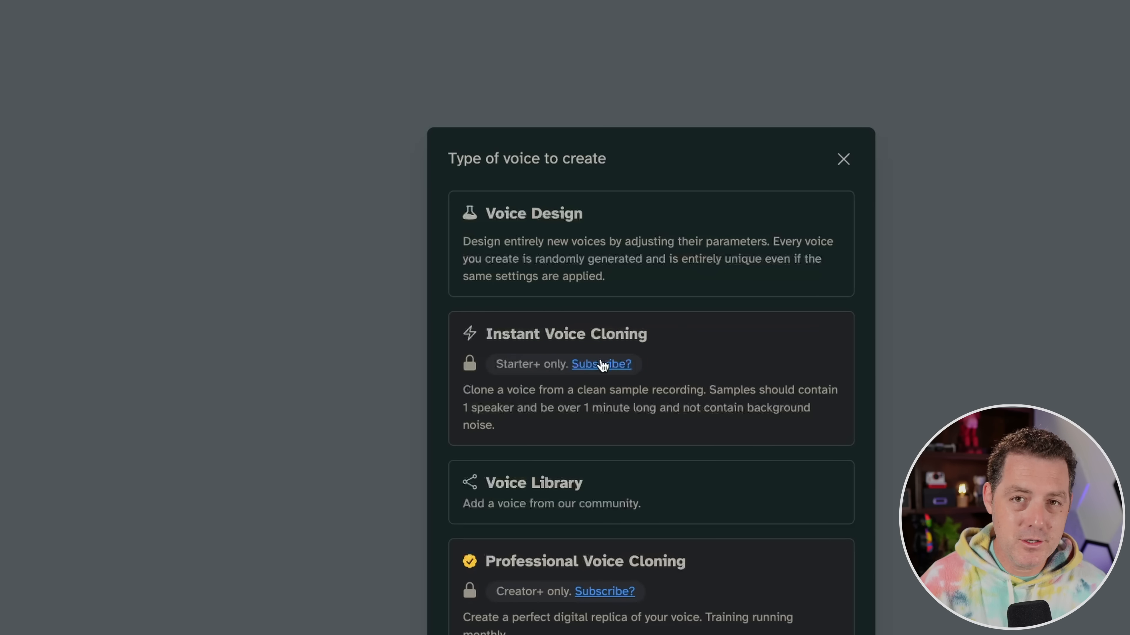
mouse_move(555, 233)
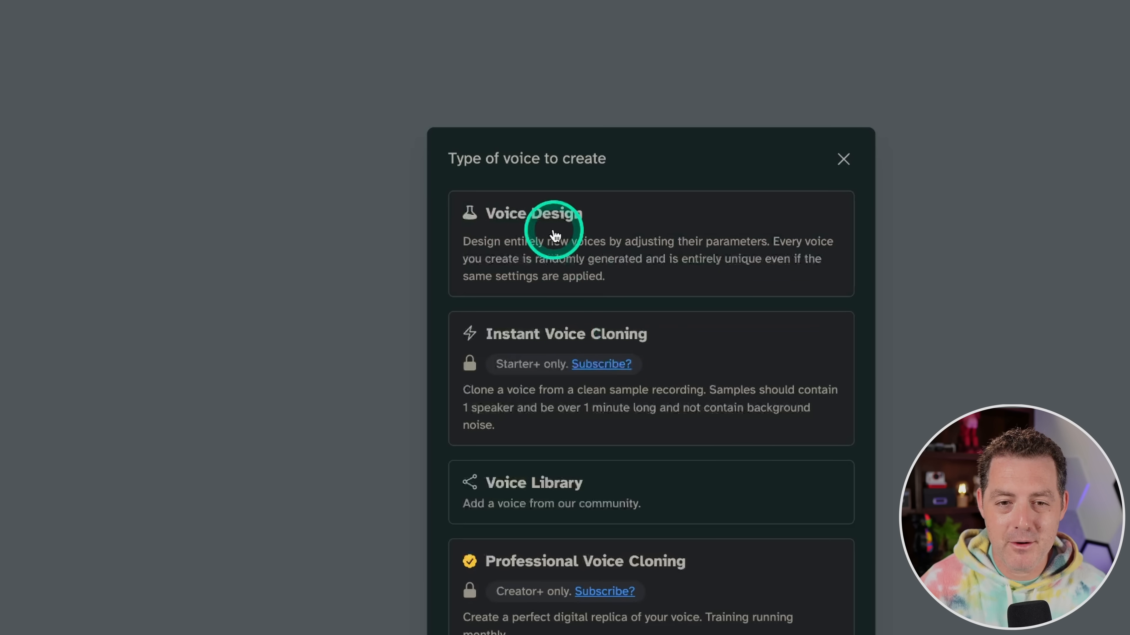
mouse_move(516, 254)
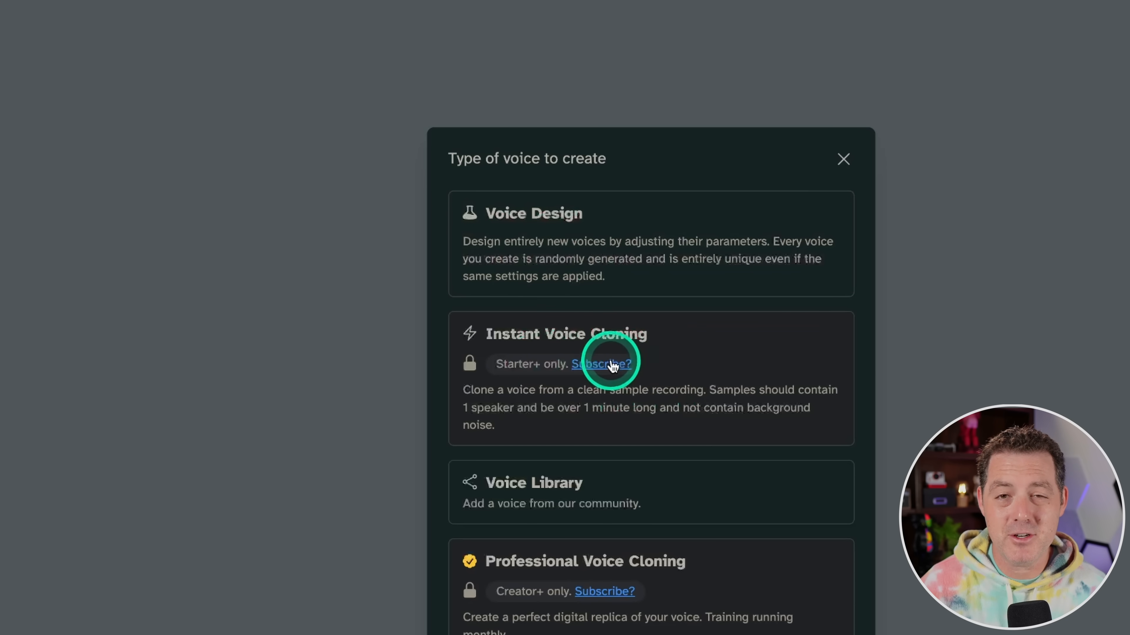
left_click(604, 364)
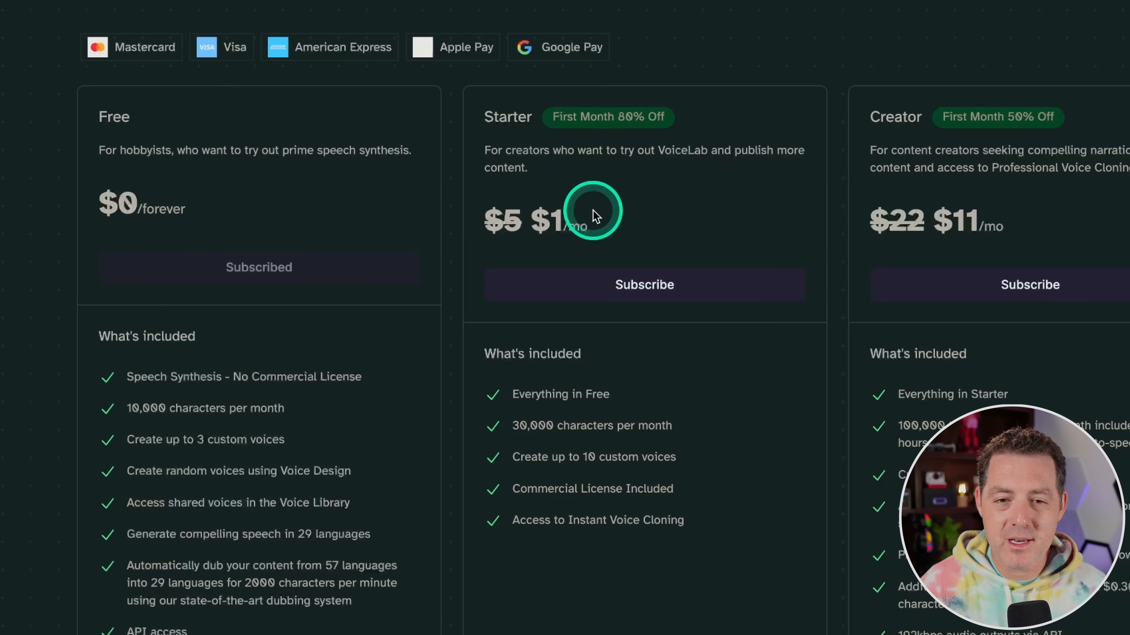
mouse_move(709, 219)
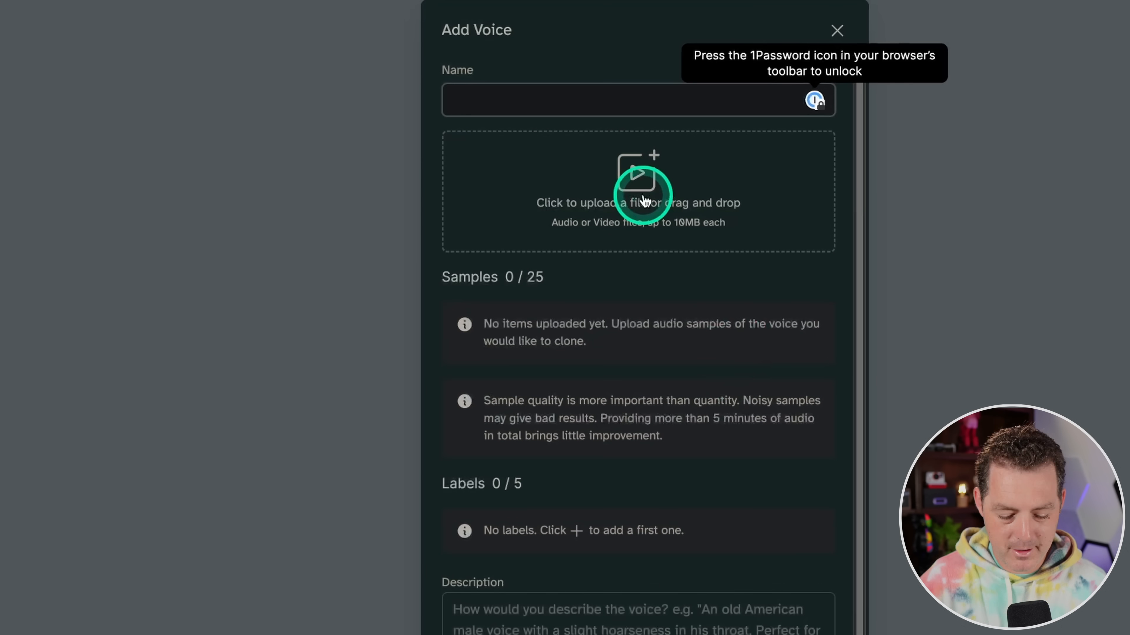
Name the cloned voice 'David A.', attach the david.mp3 sample, and add the voice
type("David A.")
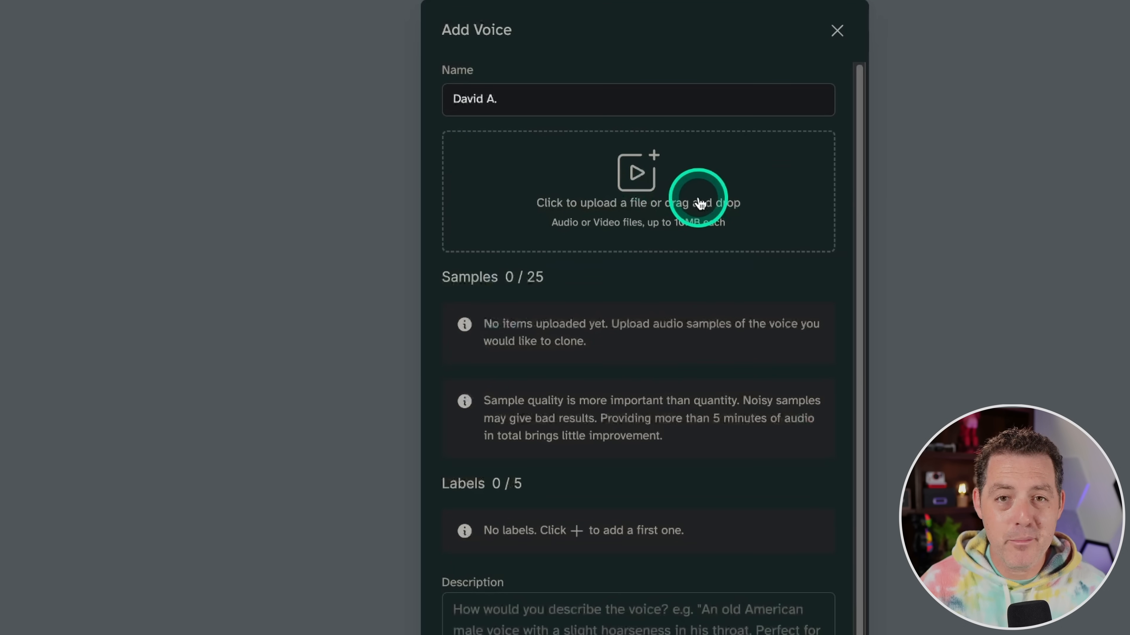
left_click(637, 190)
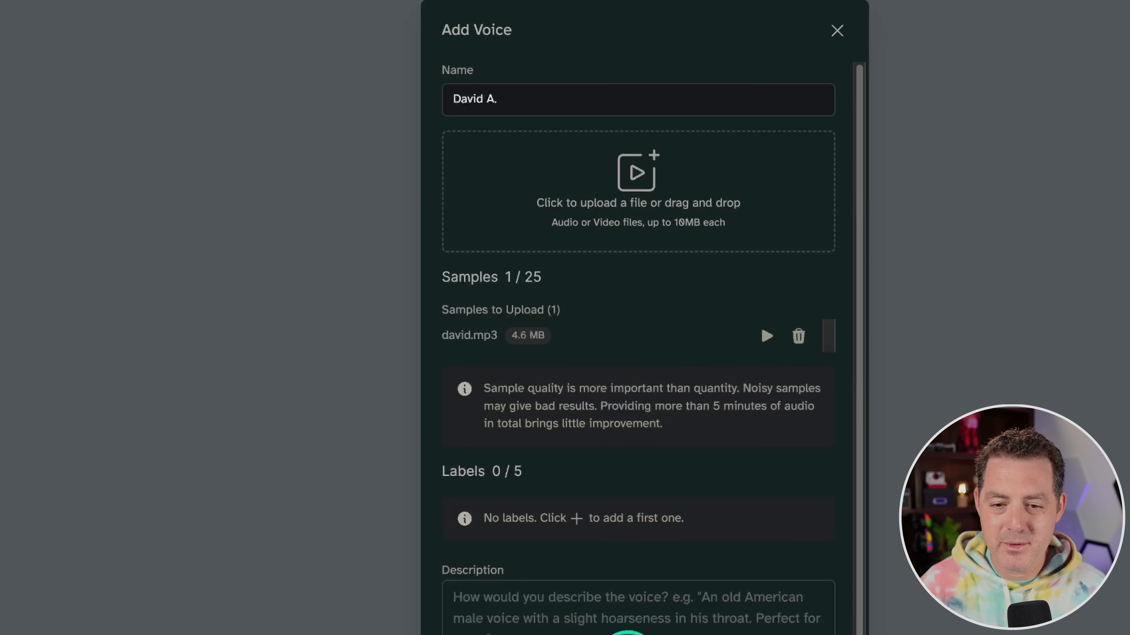
left_click(837, 30)
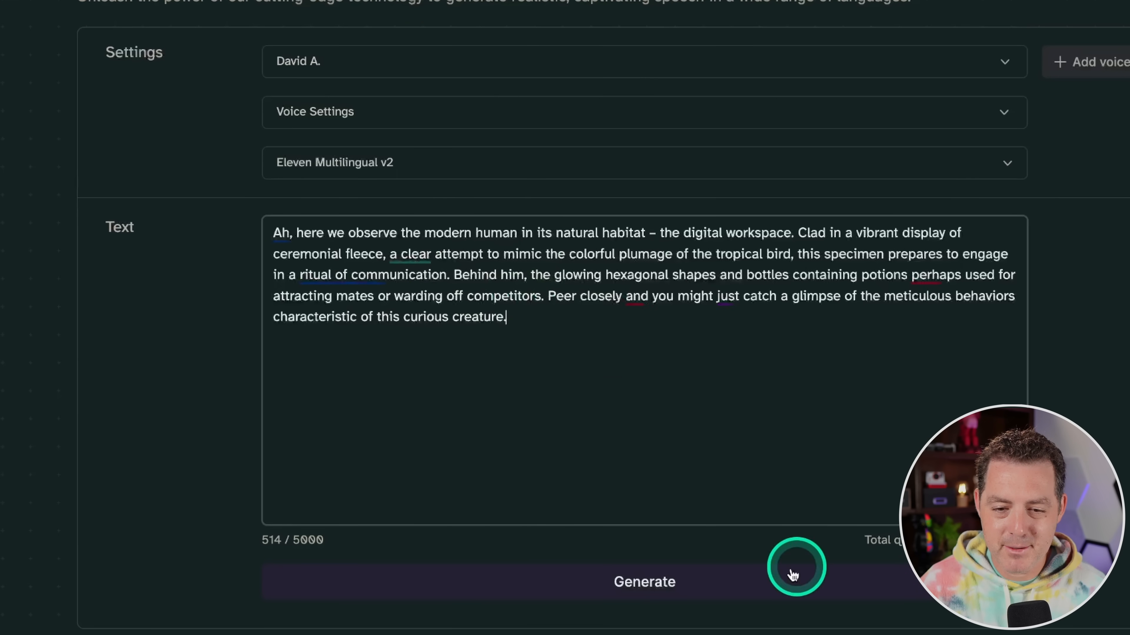
Generate the narration with the cloned voice, switch the model to Eleven Turbo v2, and regenerate
left_click(643, 581)
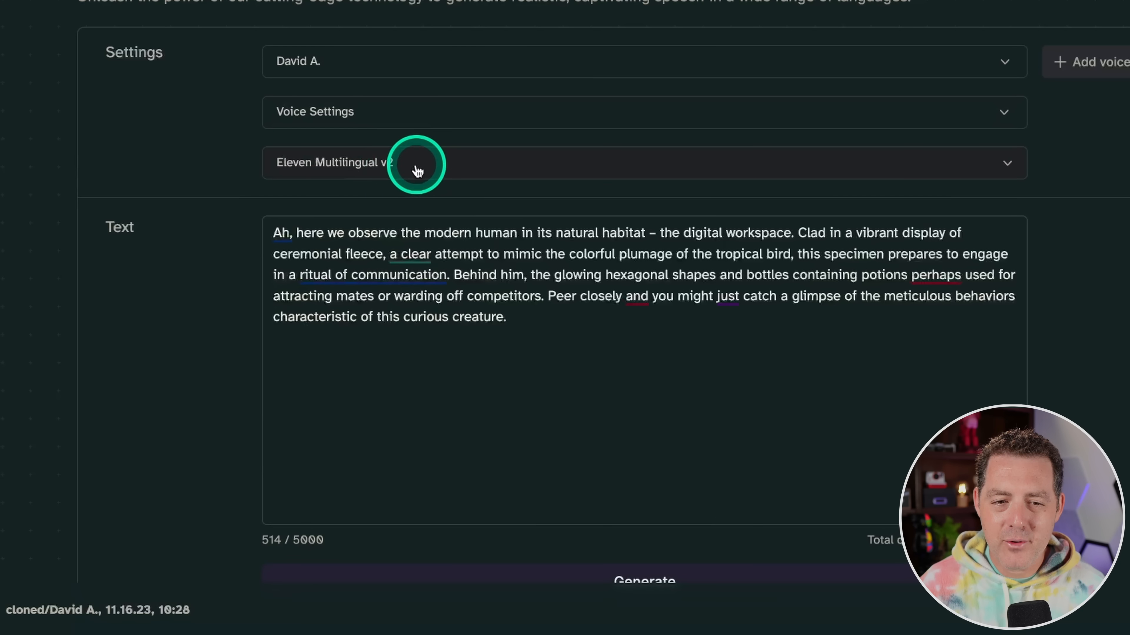
mouse_move(301, 169)
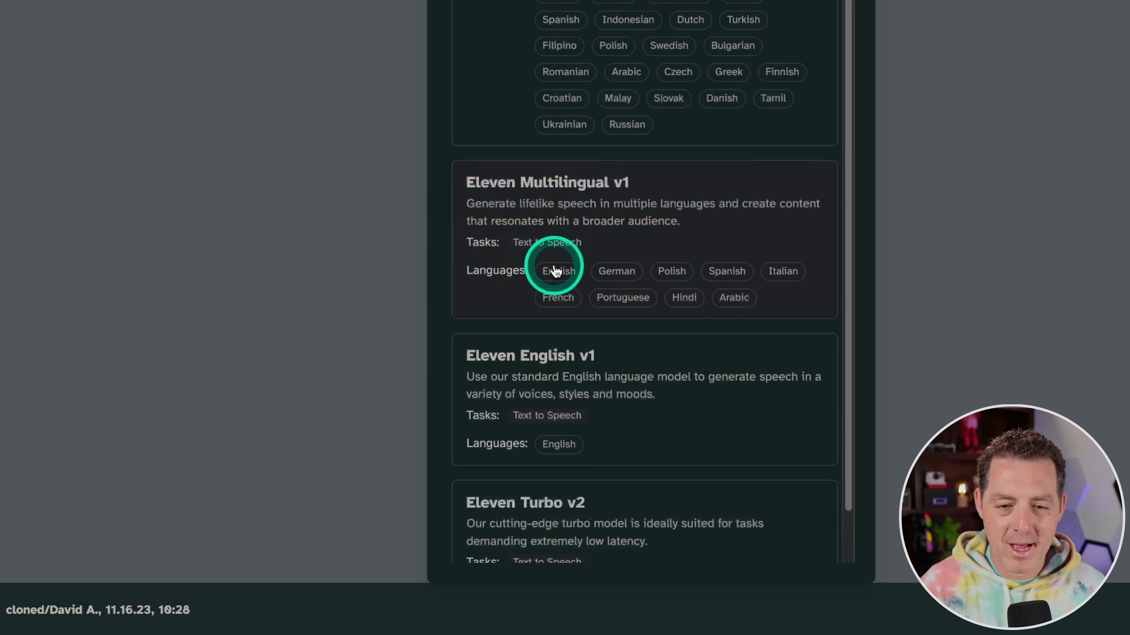
scroll("down", 3)
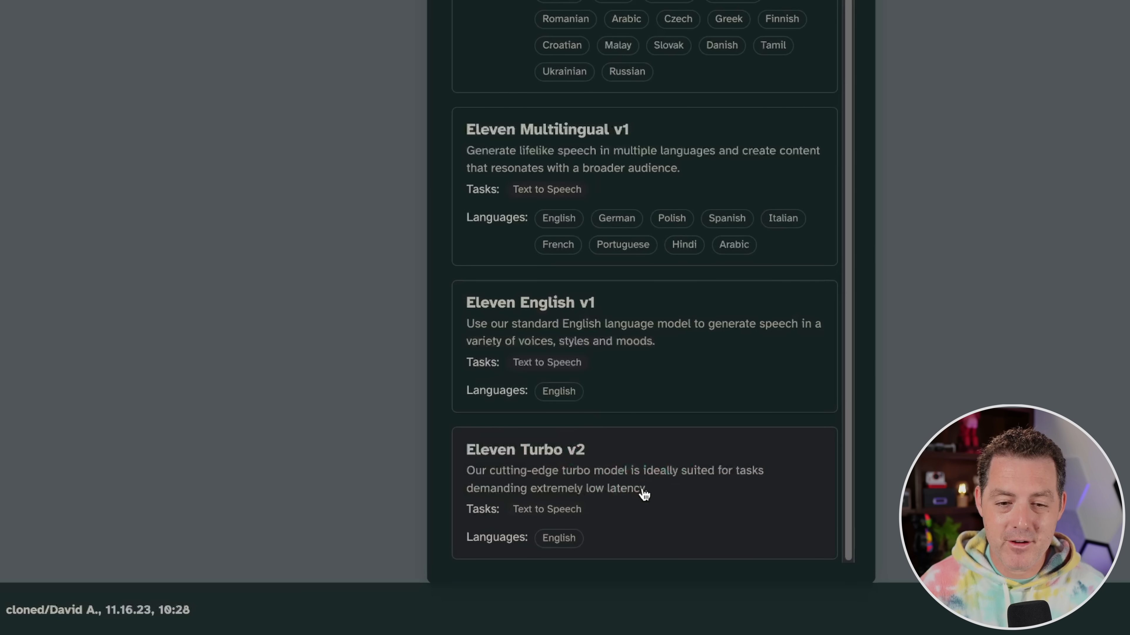
left_click(590, 458)
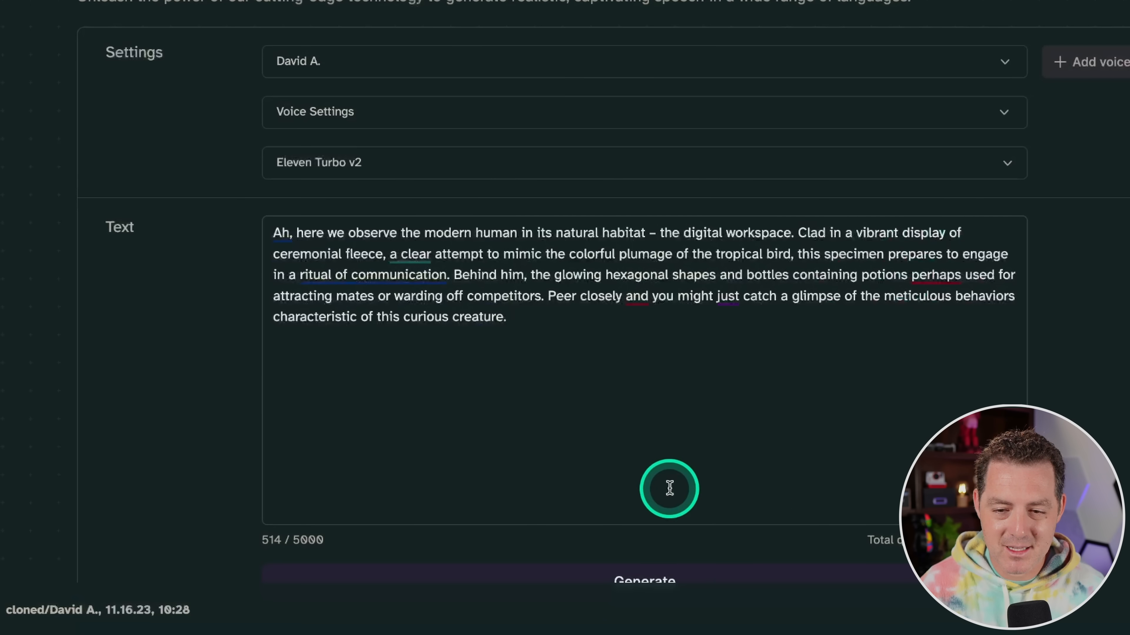
left_click(643, 581)
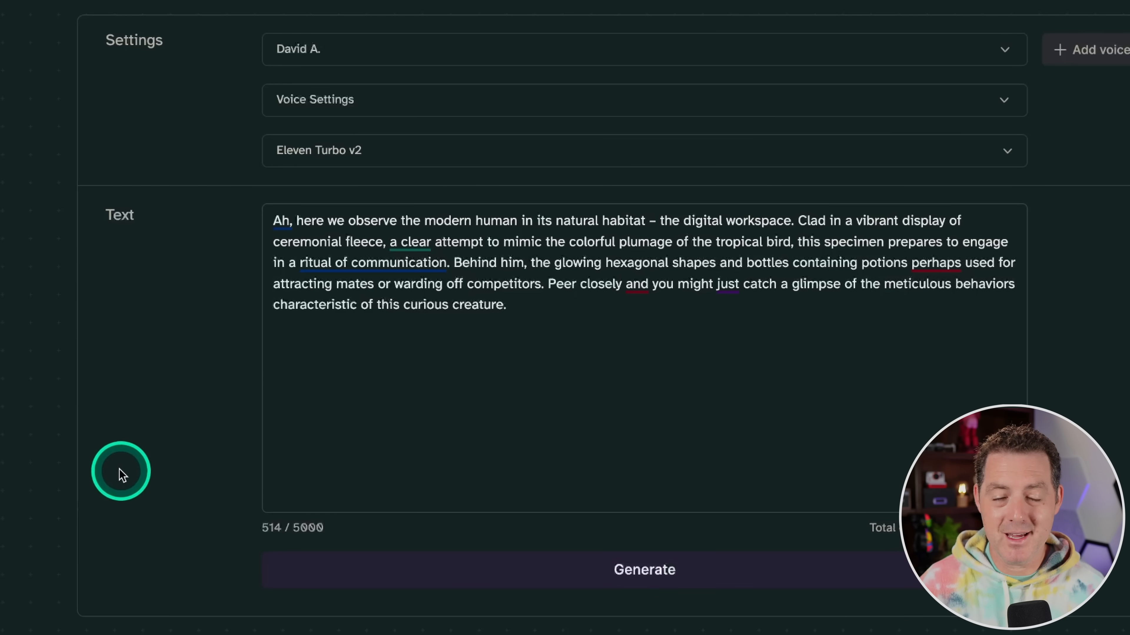
scroll("up", 3)
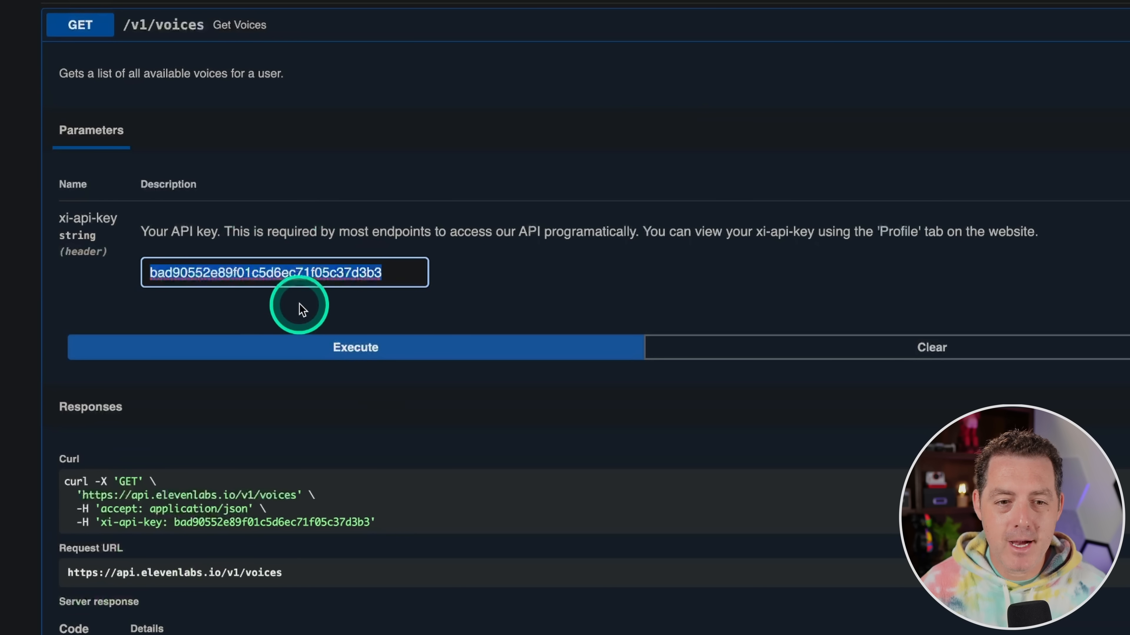
mouse_move(158, 30)
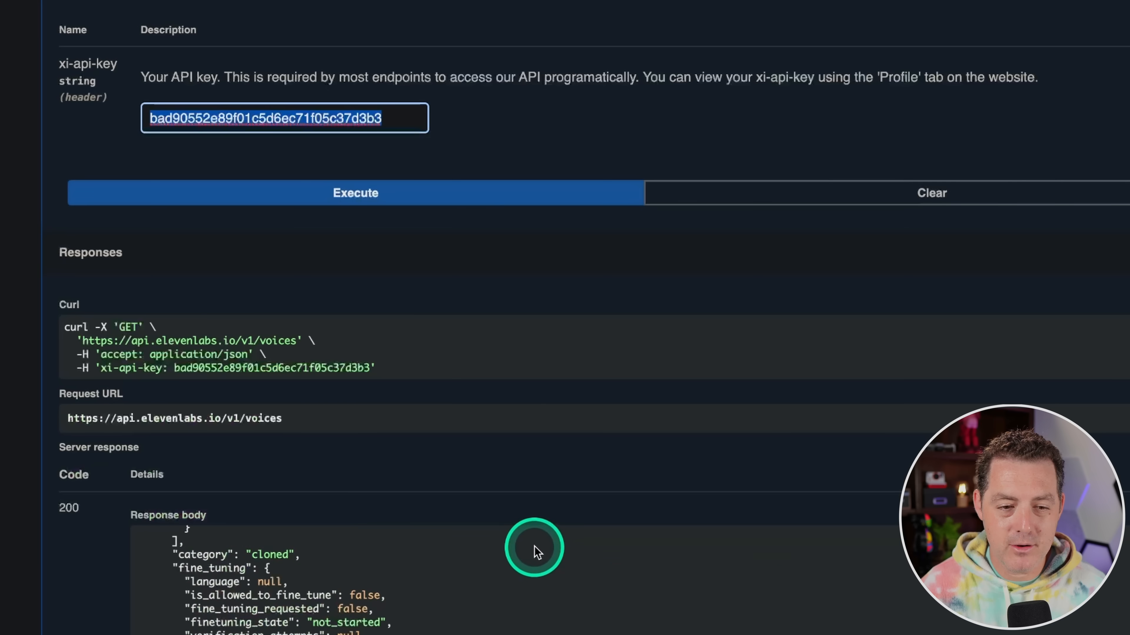
Scroll through the voices response body to view the returned voice IDs
scroll("down", 3)
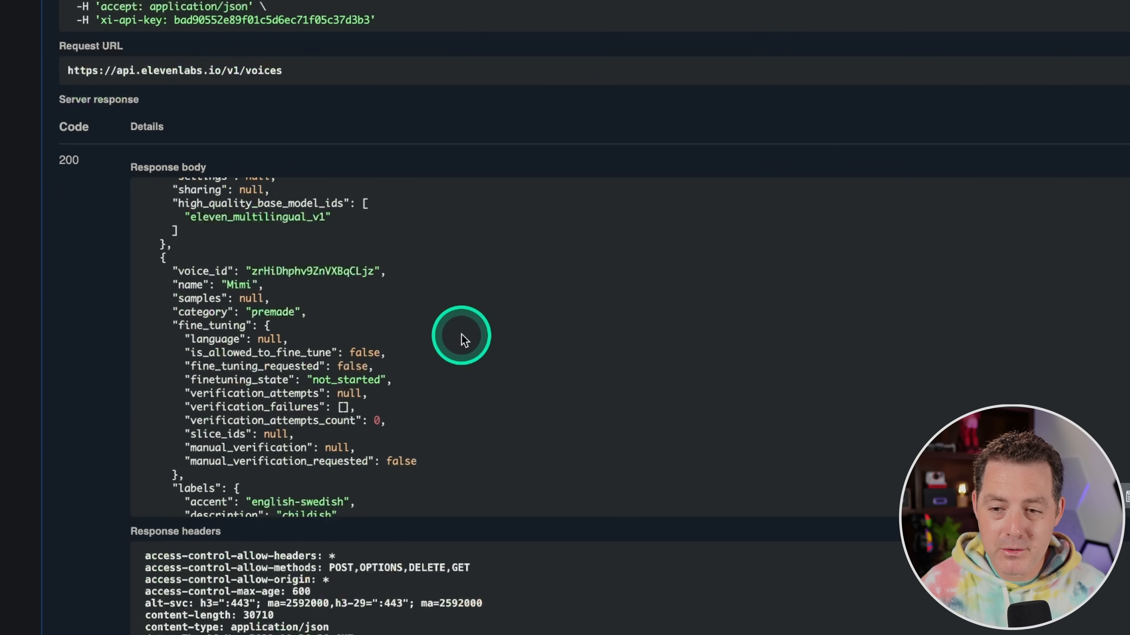
scroll("up", 3)
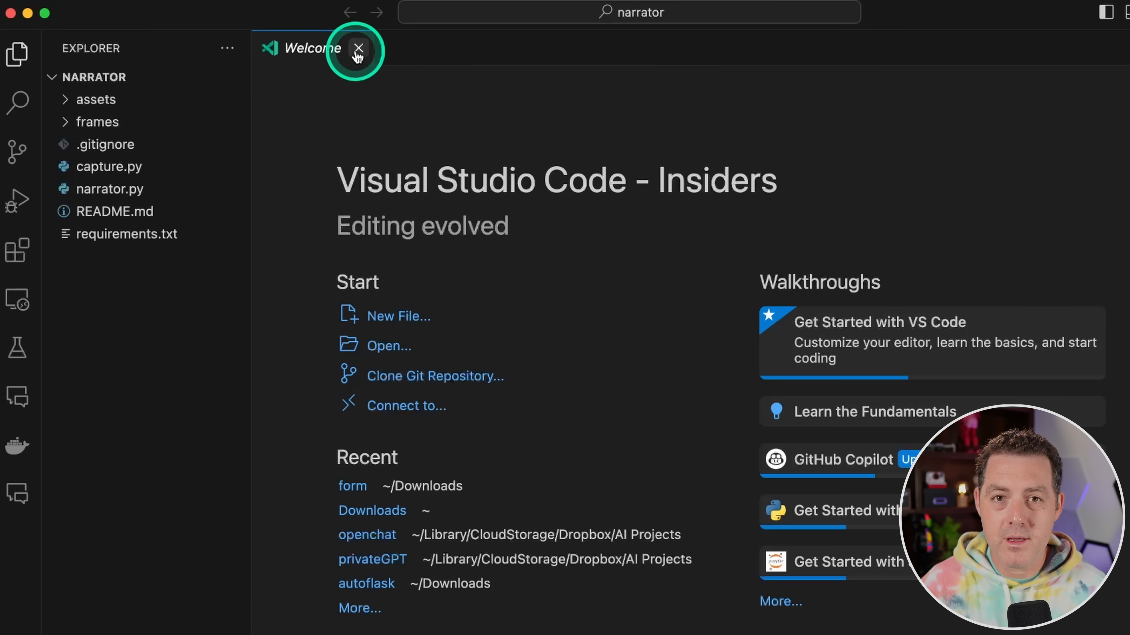
left_click(358, 48)
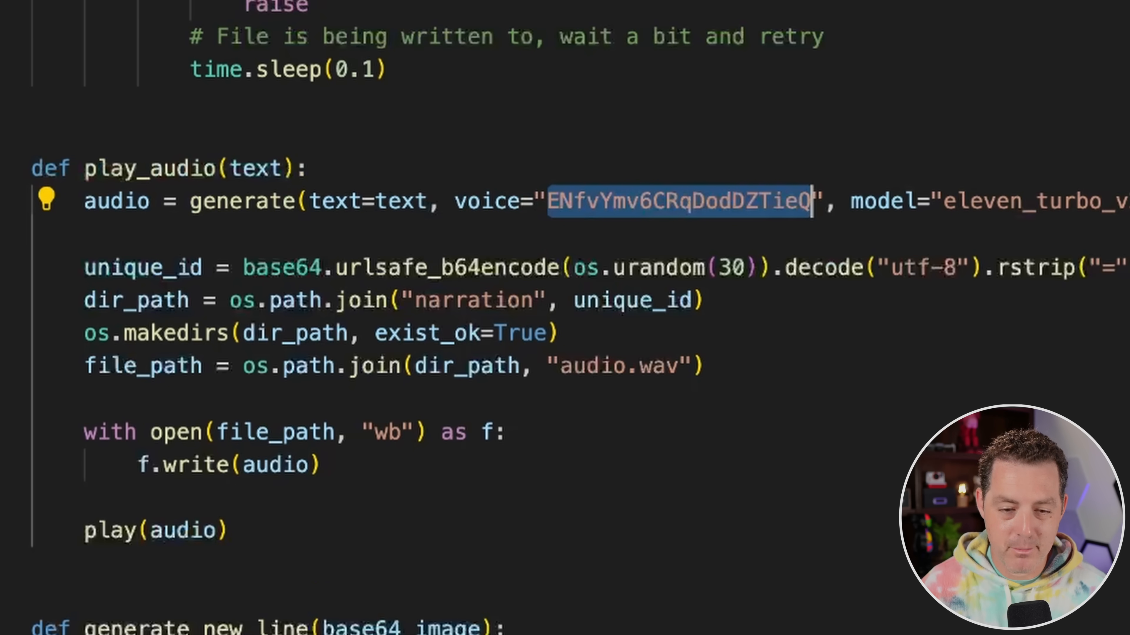
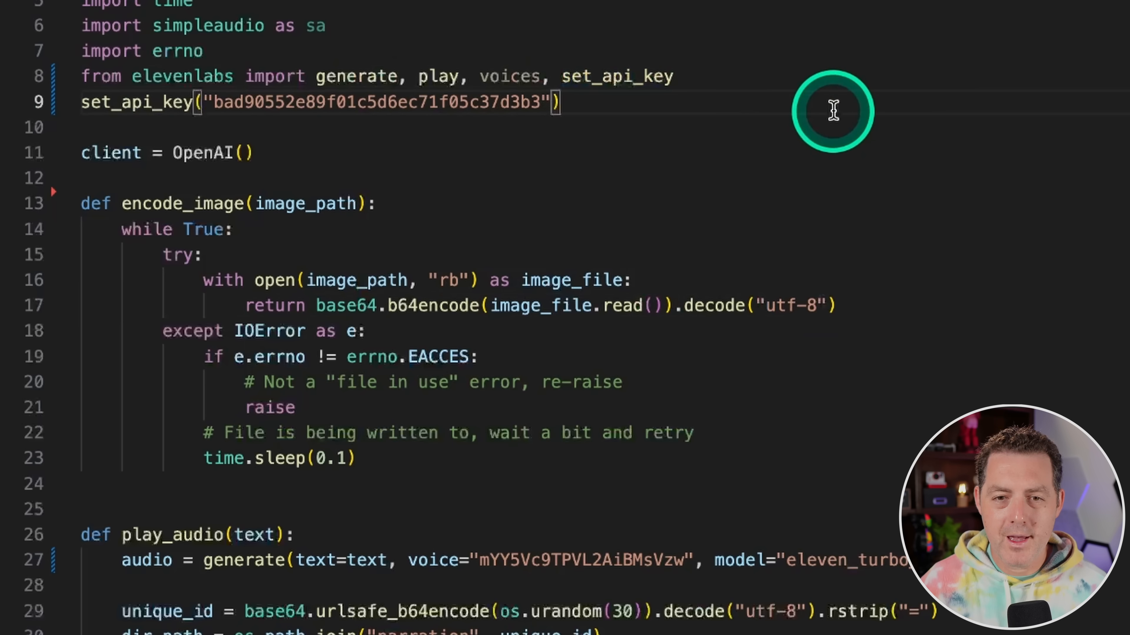
mouse_move(700, 260)
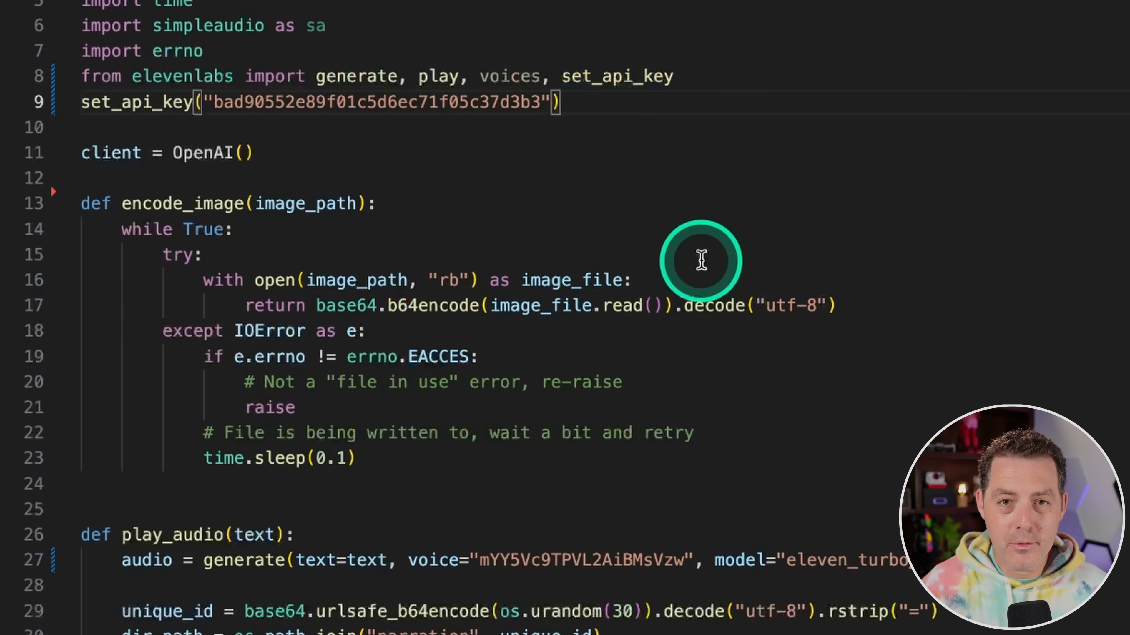
mouse_move(320, 102)
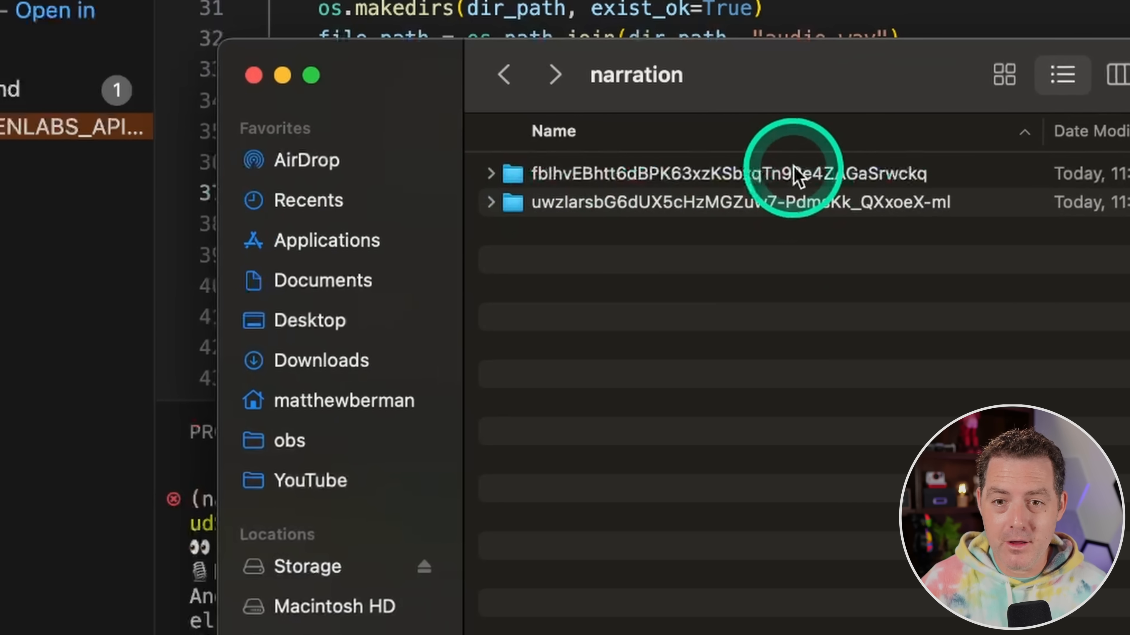
Enter the first narration output folder and preview its audio.wav
double_click(718, 172)
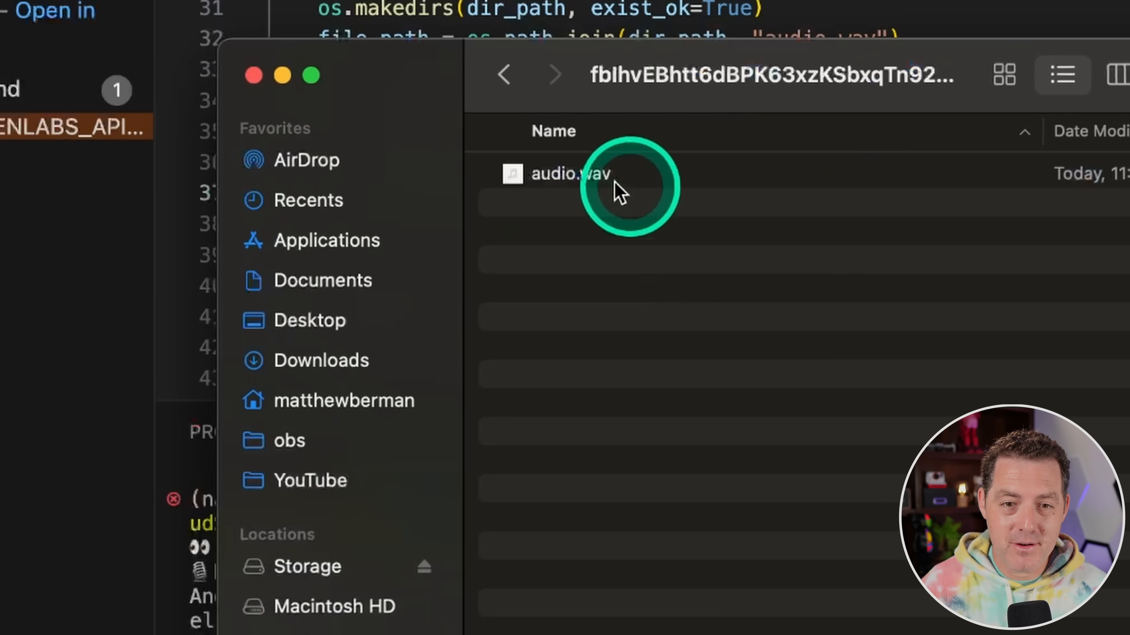
left_click(569, 174)
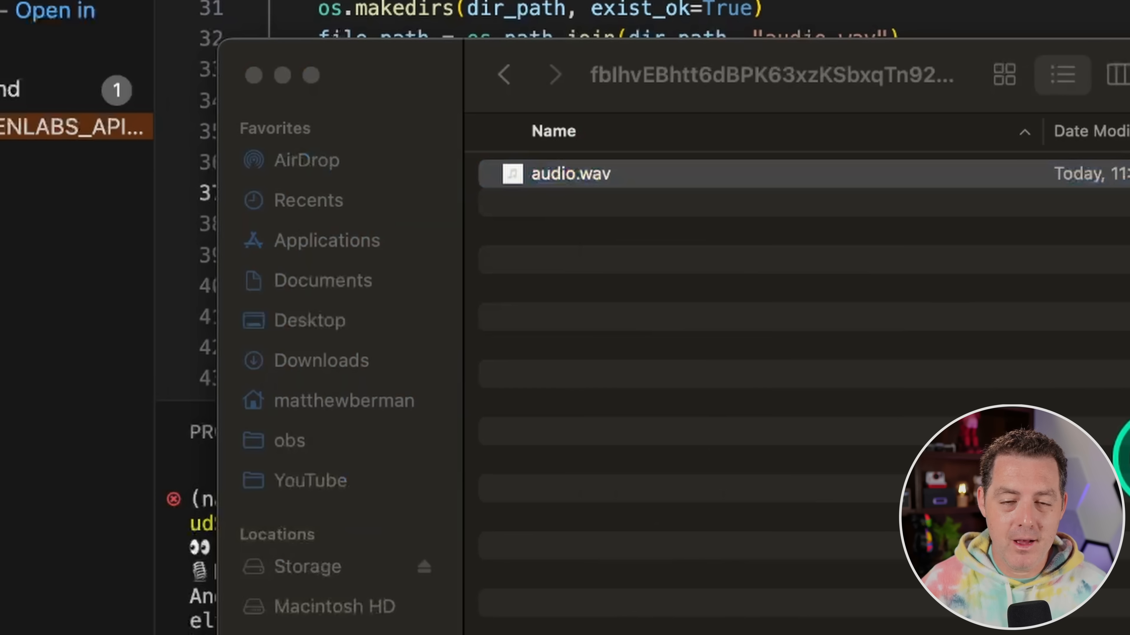